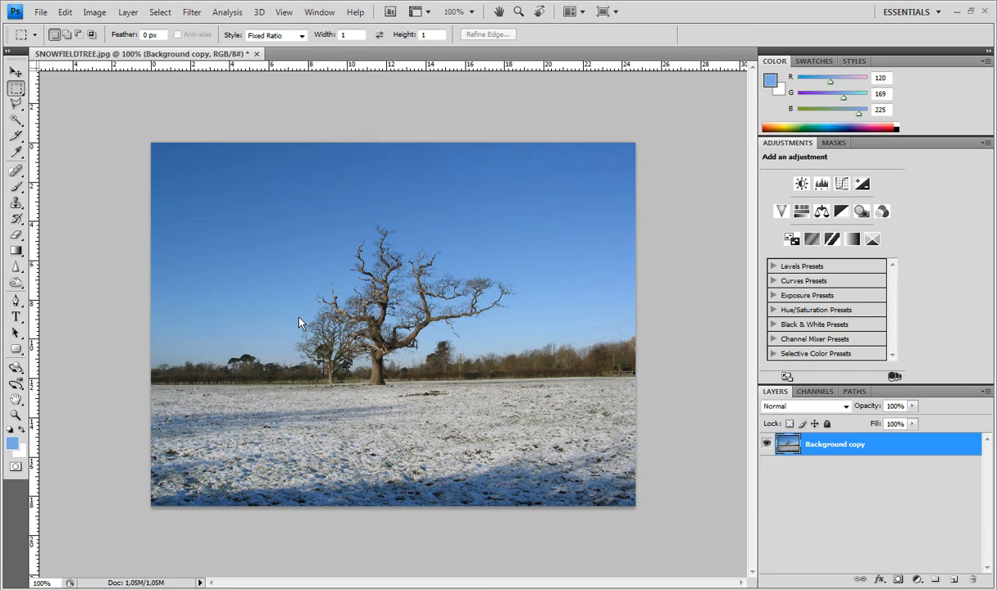
mouse_move(335, 343)
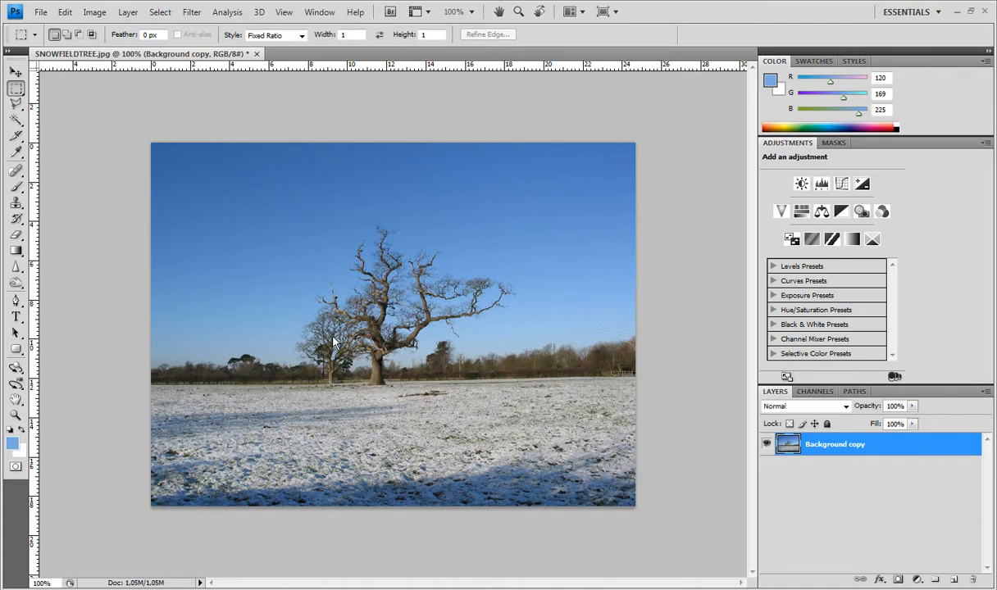
mouse_move(331, 338)
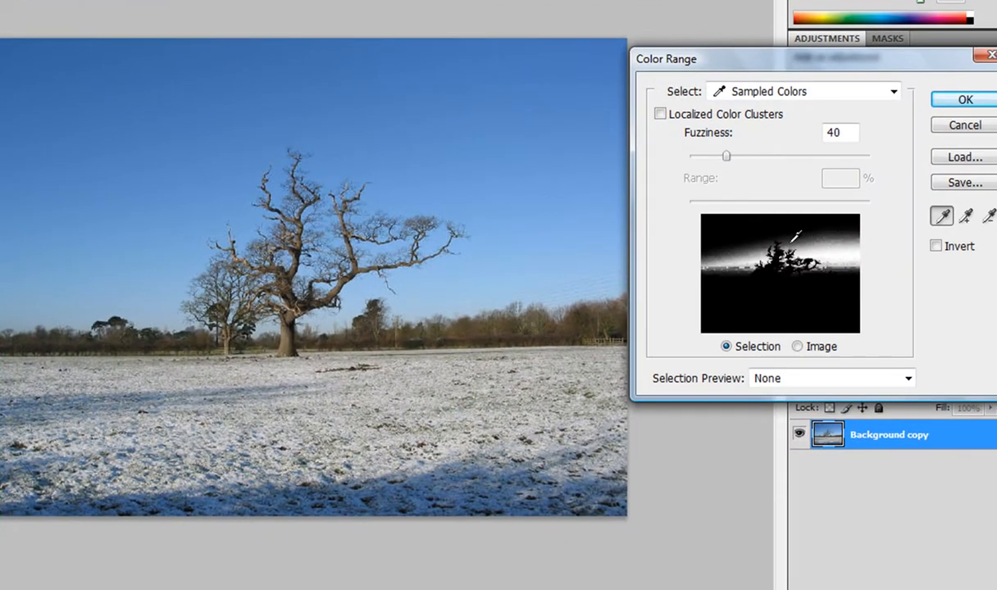
mouse_move(507, 167)
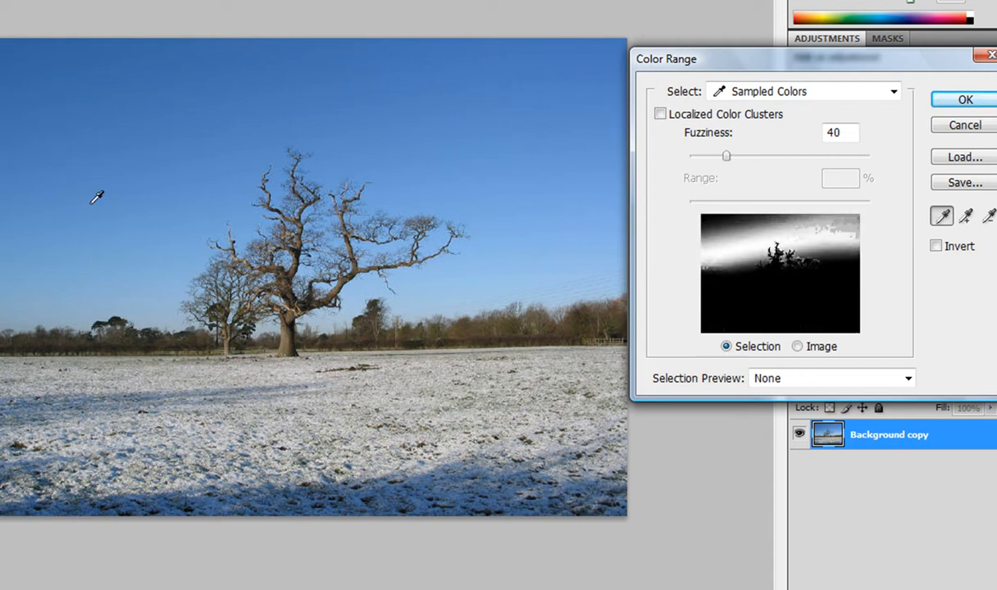
- Sample the blue sky with the Color Range eyedropper at Fuzziness 40 and confirm
click(151, 282)
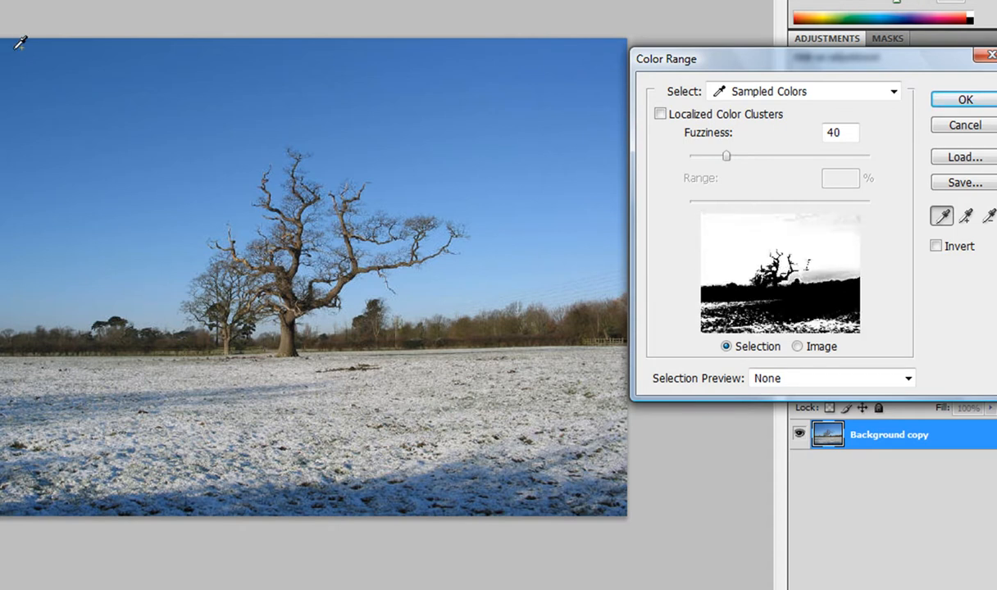
mouse_move(913, 112)
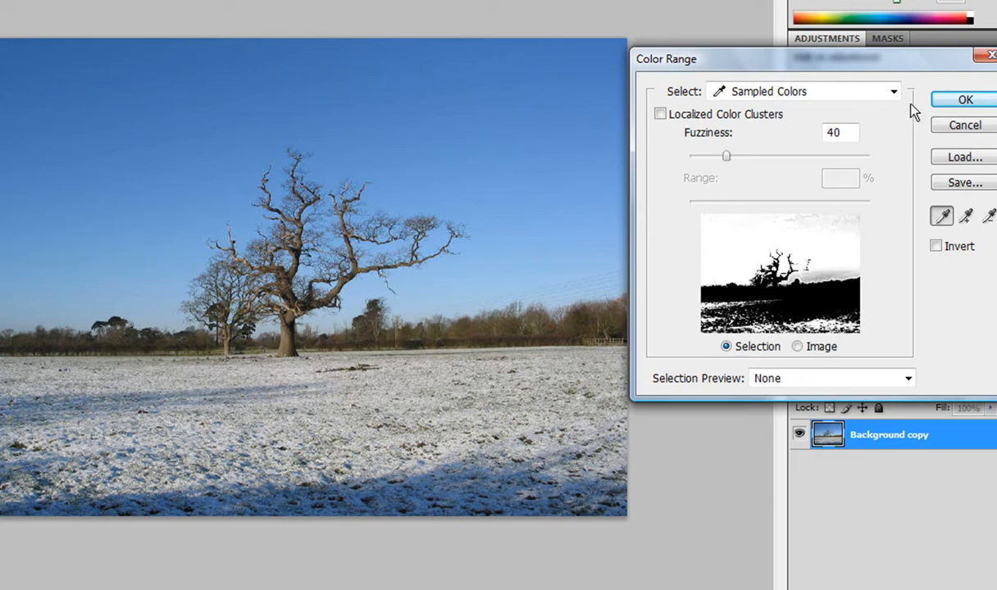
click(964, 100)
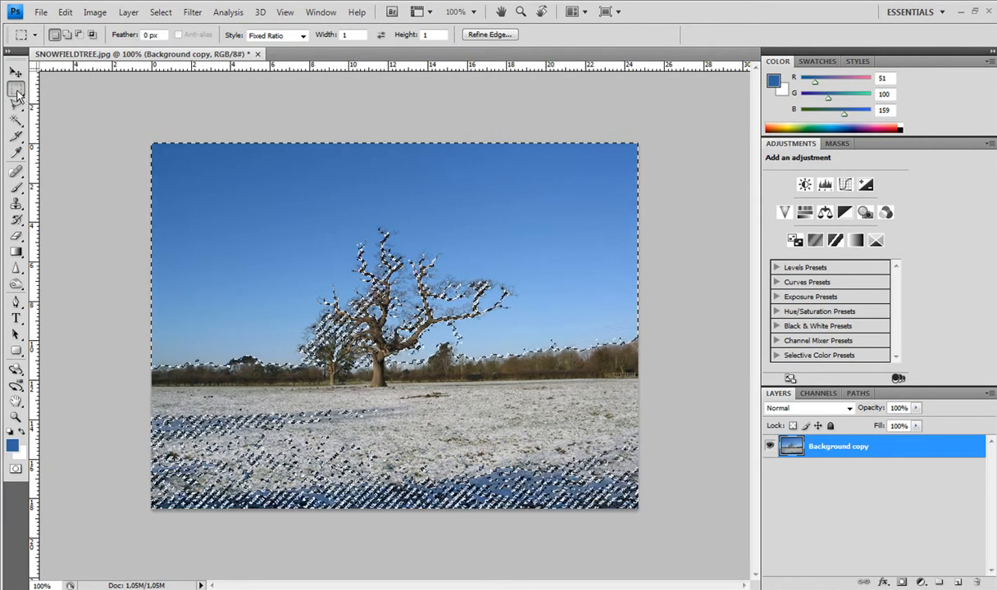
mouse_move(16, 90)
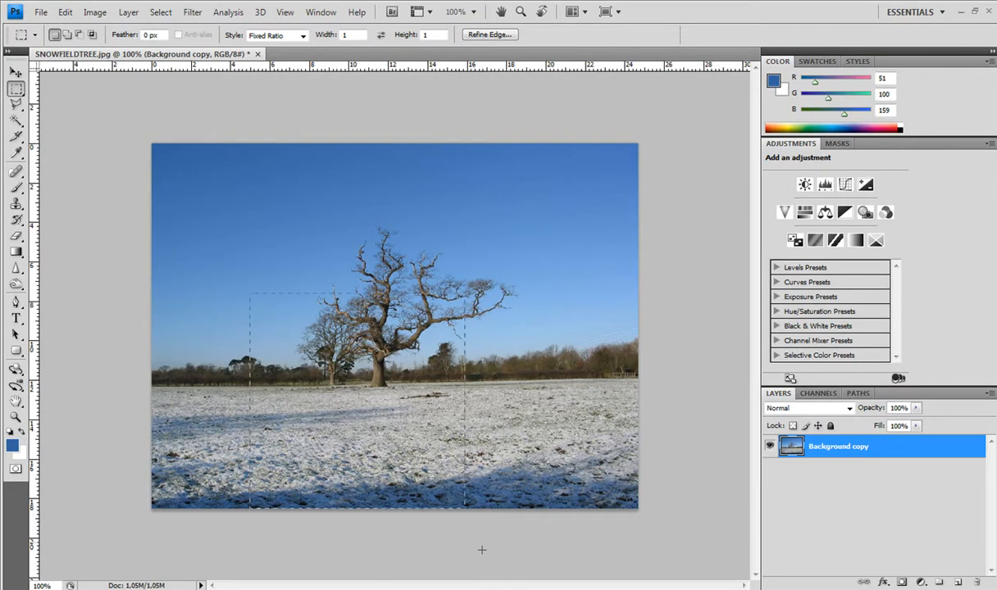
click(64, 12)
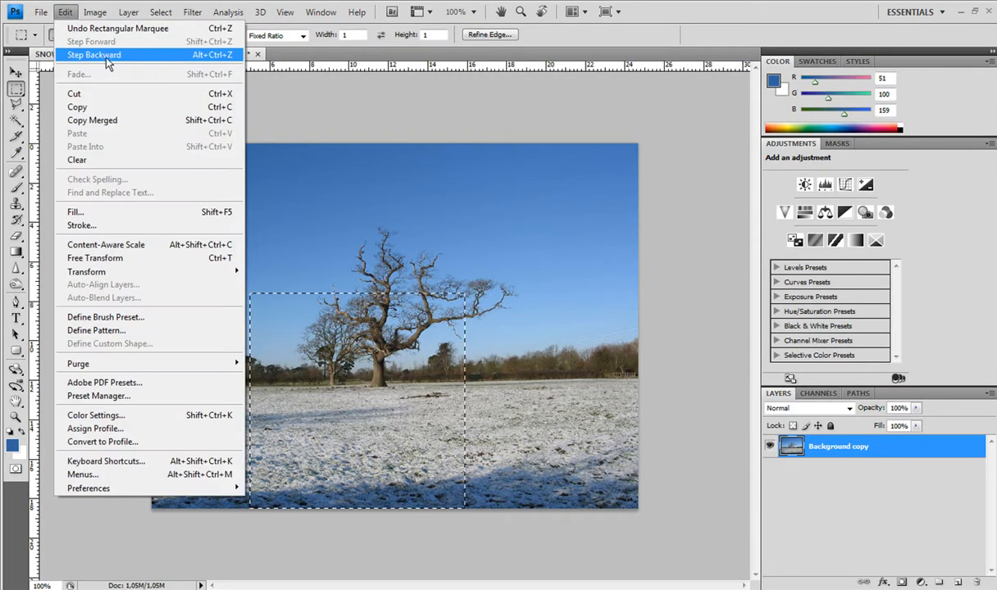
click(94, 55)
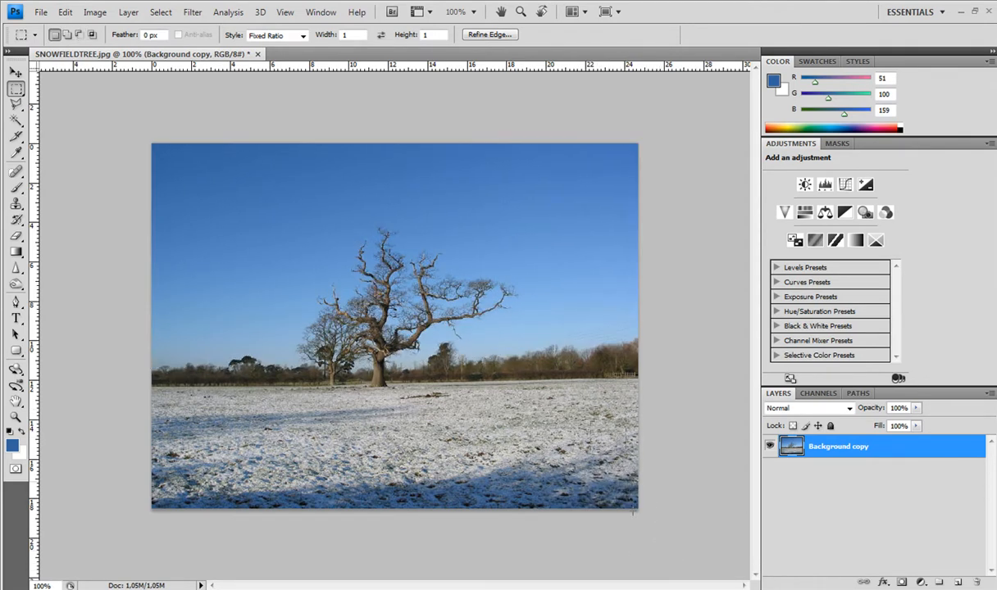
click(66, 11)
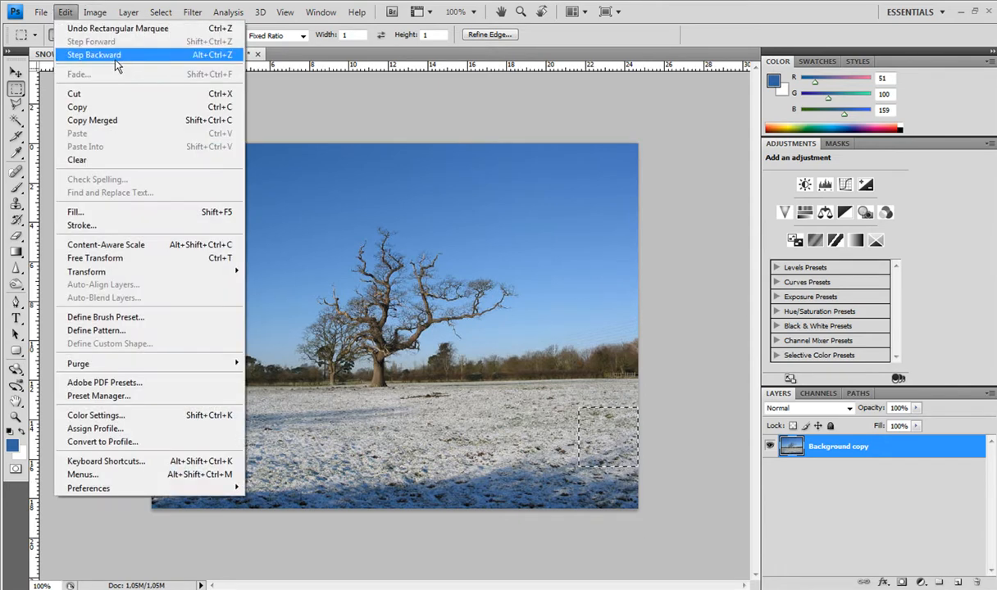
click(93, 54)
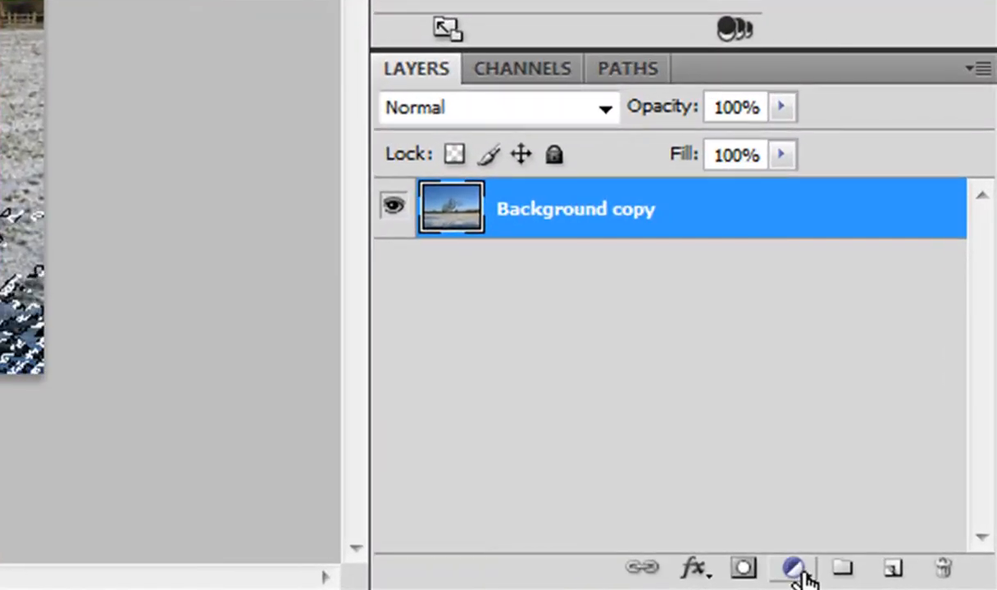
- Add a Hue/Saturation adjustment on the sky selection with Saturation around -81
click(793, 567)
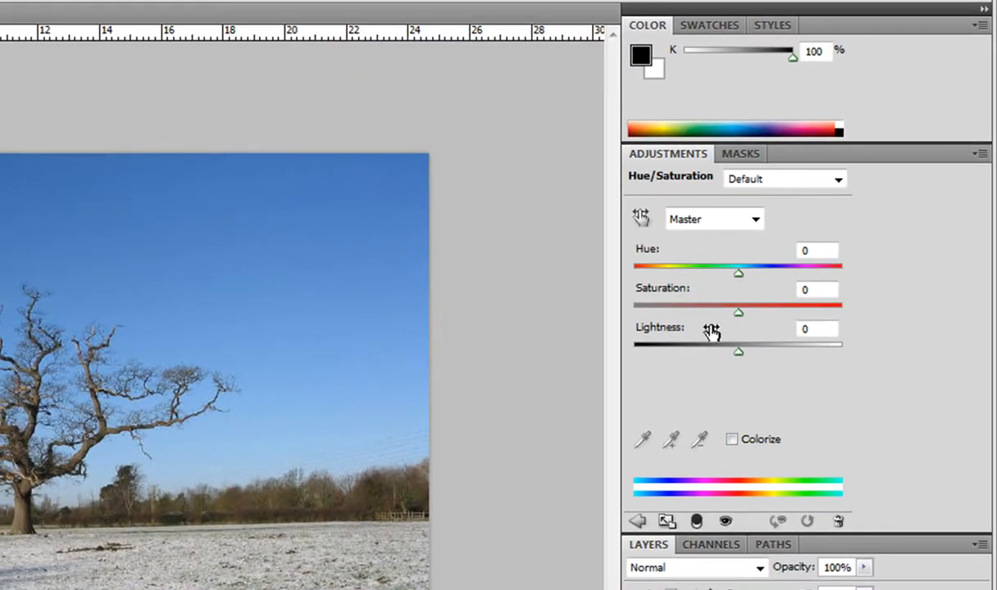
drag(738, 312, 682, 312)
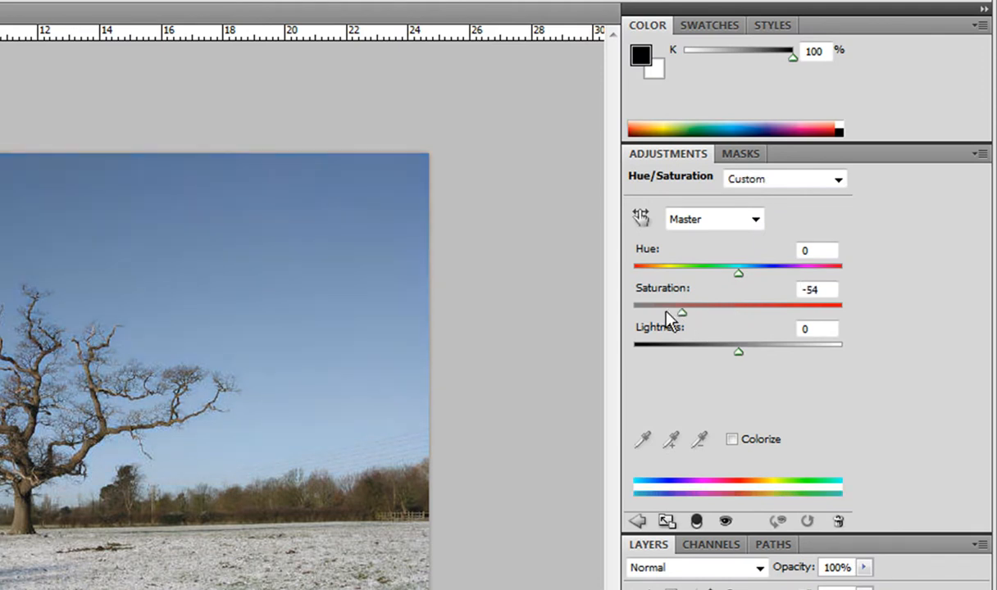
drag(681, 311, 640, 312)
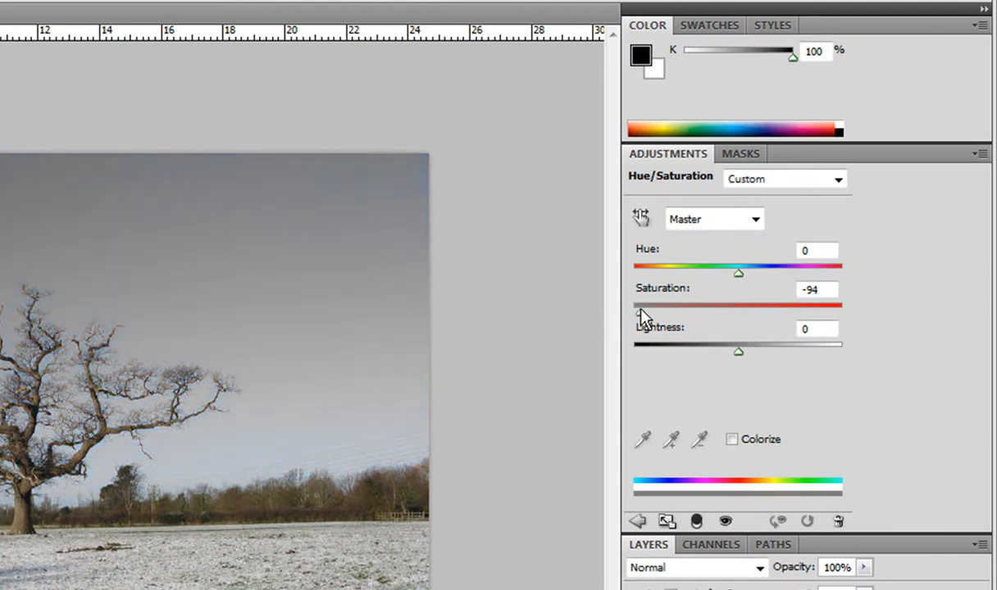
drag(633, 312, 655, 312)
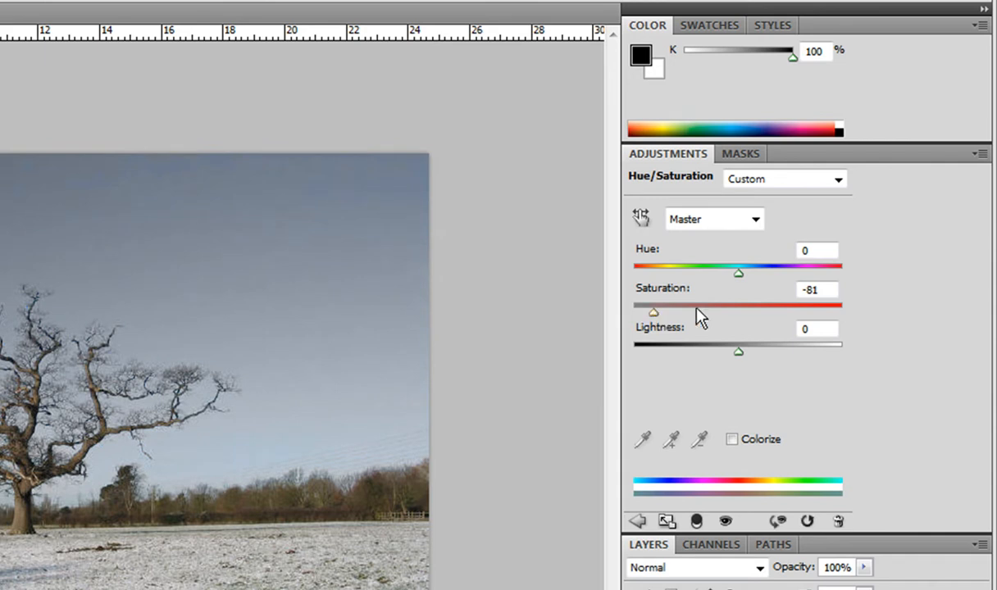
mouse_move(741, 355)
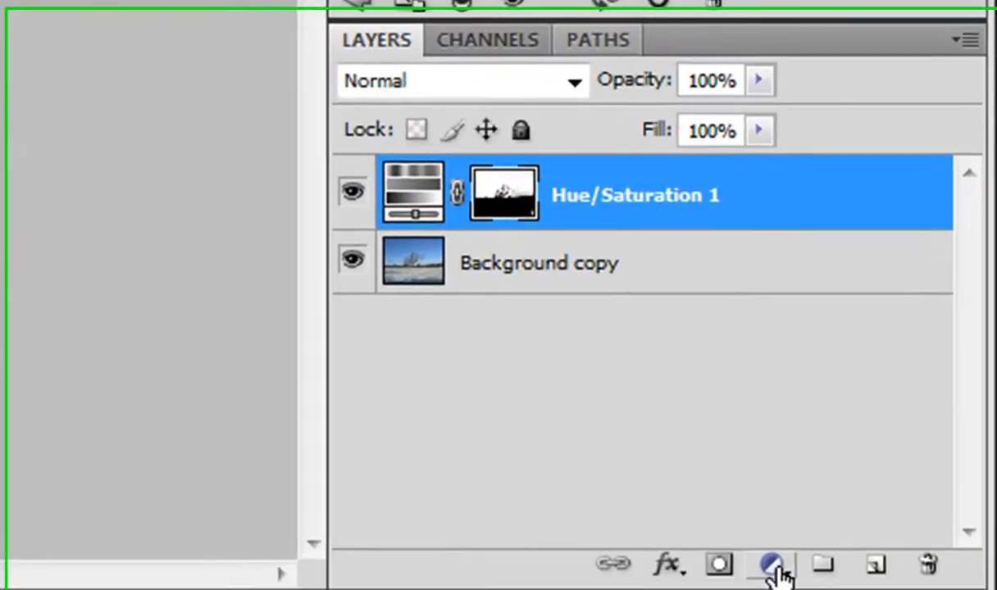
- Add a Photo Filter adjustment set to Cooling Filter (80) at 25% density, Preserve Luminosity on
click(770, 565)
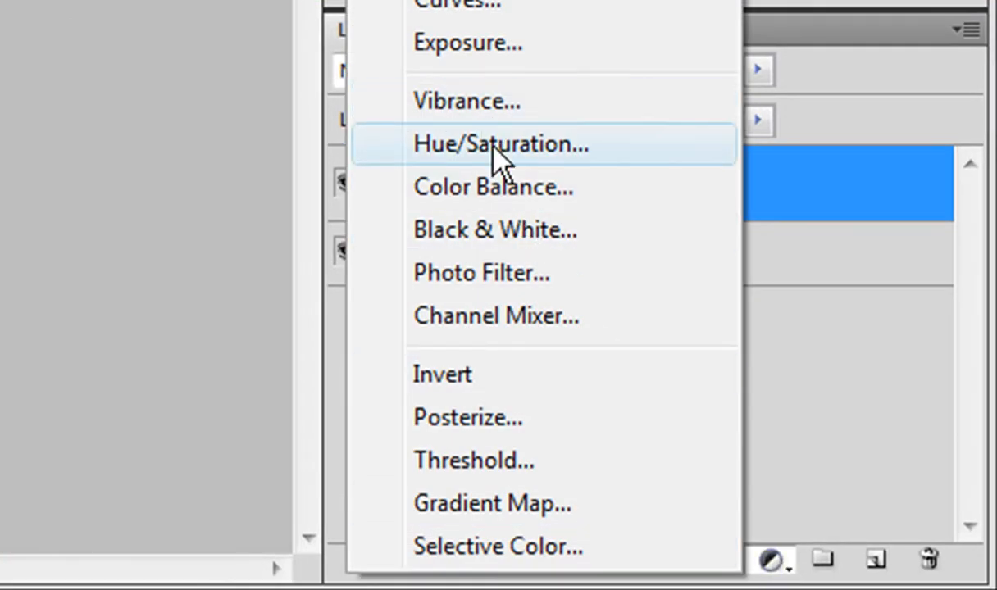
mouse_move(525, 272)
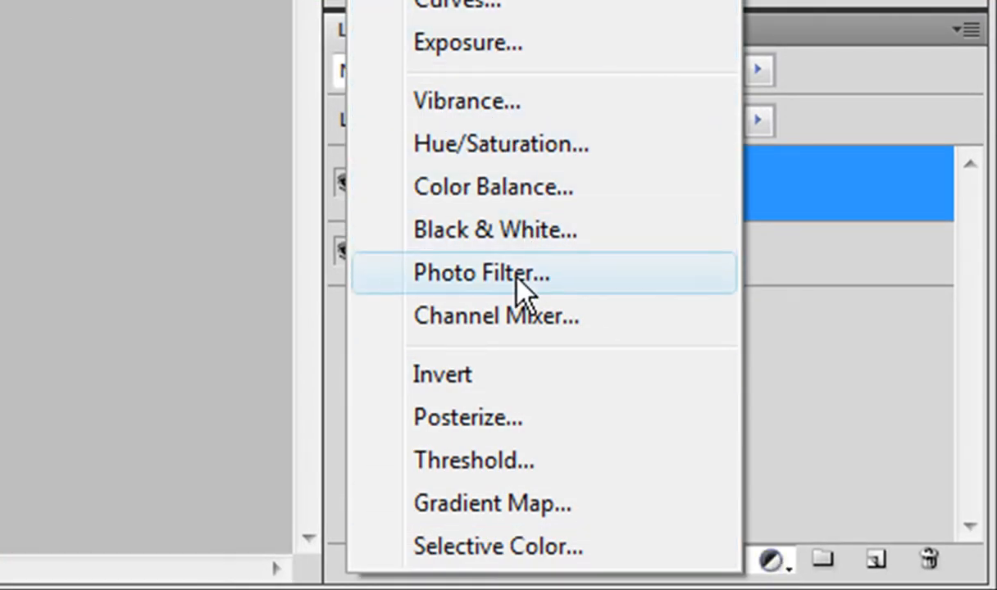
click(480, 272)
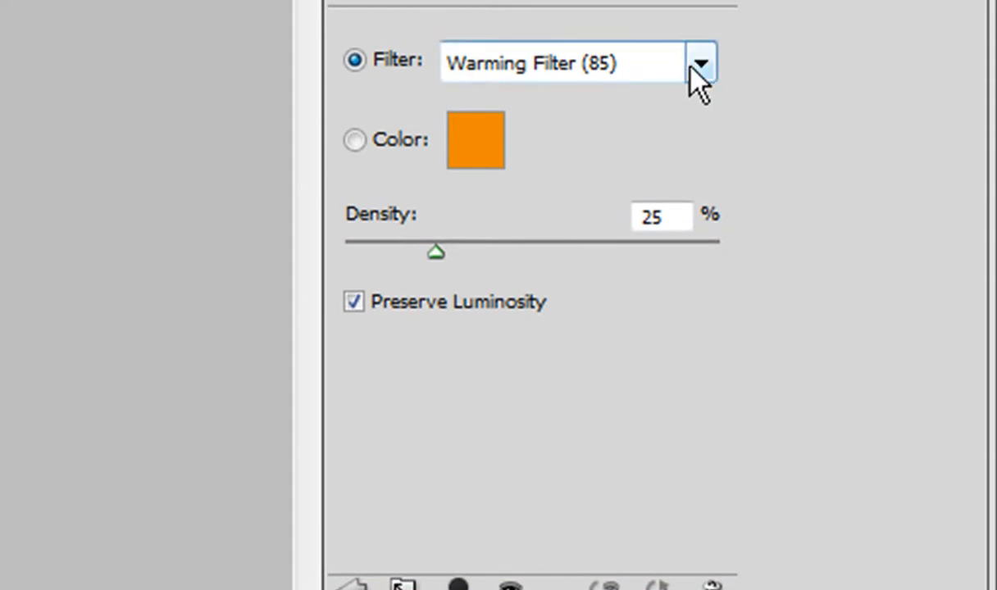
click(702, 62)
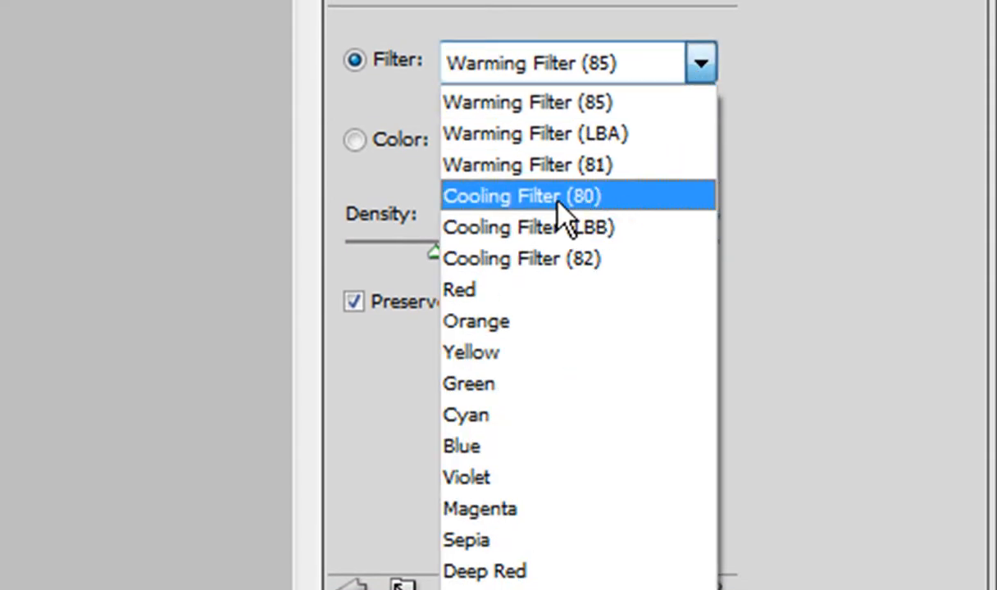
click(520, 197)
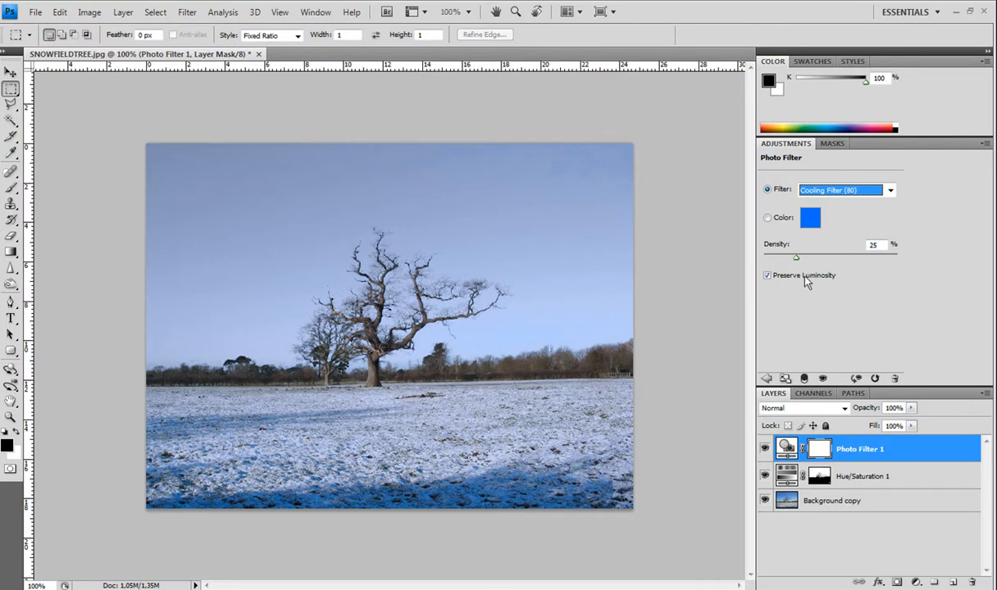
mouse_move(767, 276)
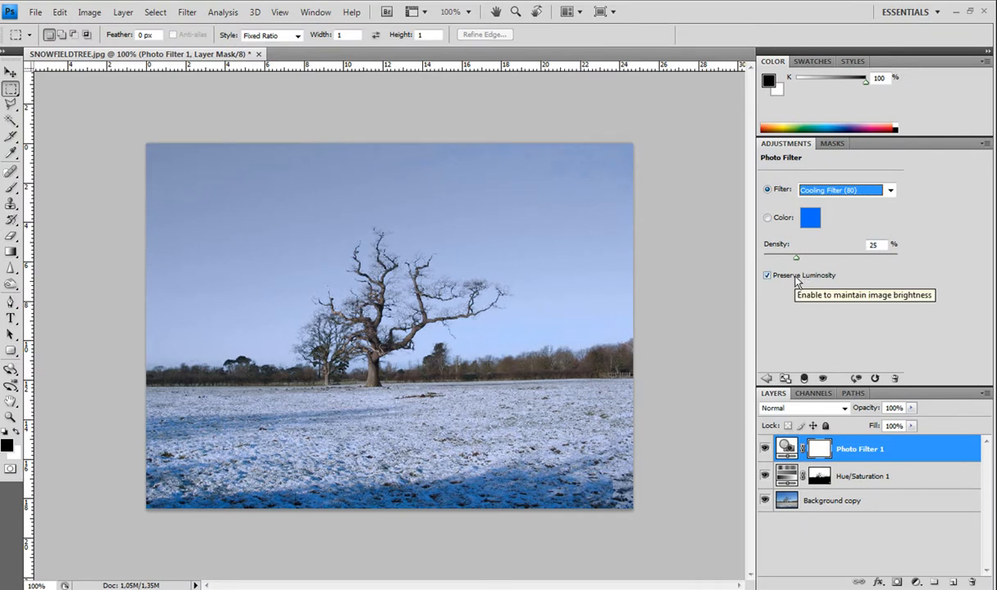
mouse_move(802, 282)
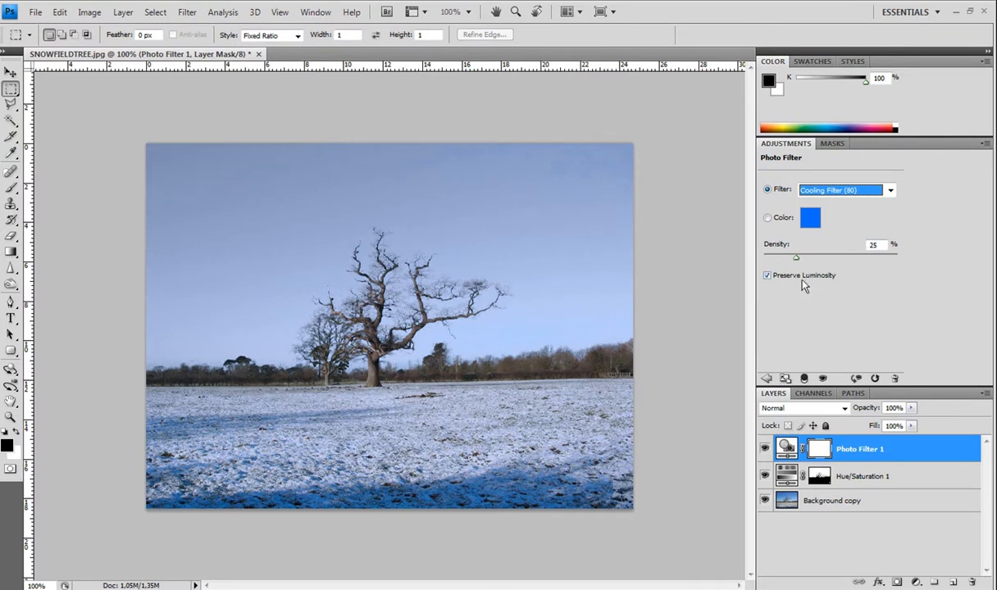
mouse_move(827, 315)
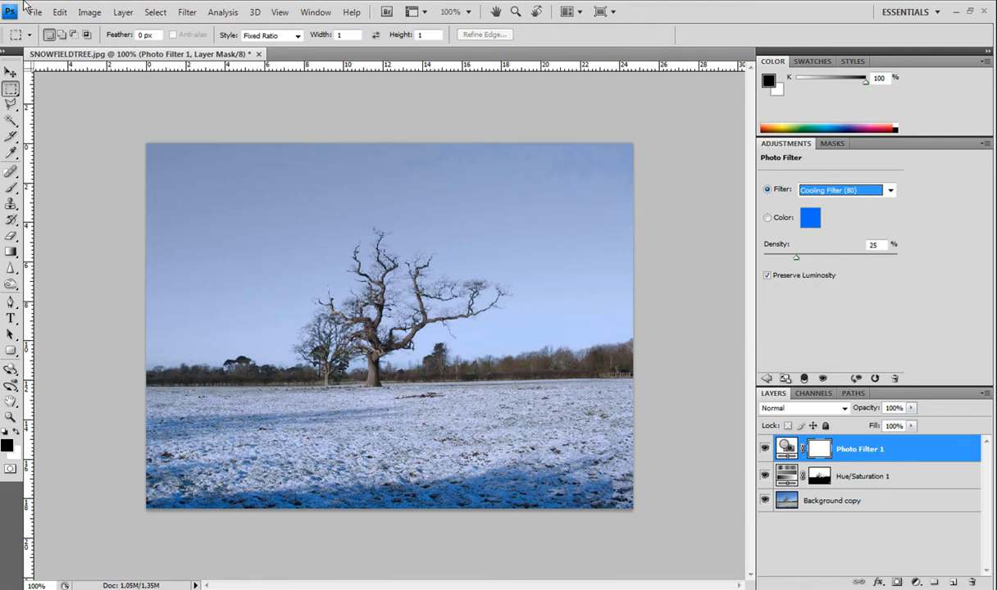
- Create a new Layer 1 above the Photo Filter and fill it with solid black
click(123, 12)
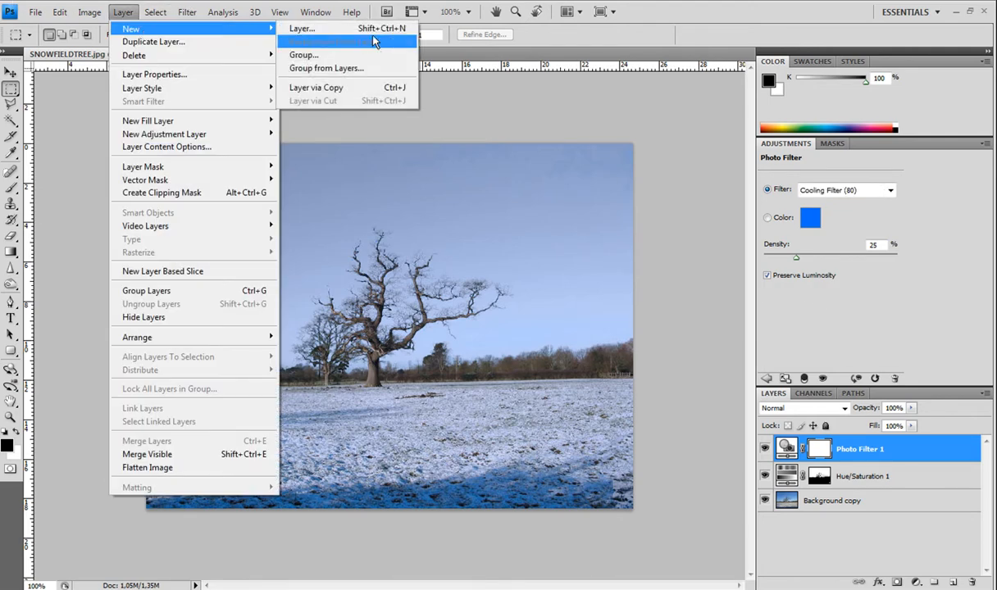
click(300, 28)
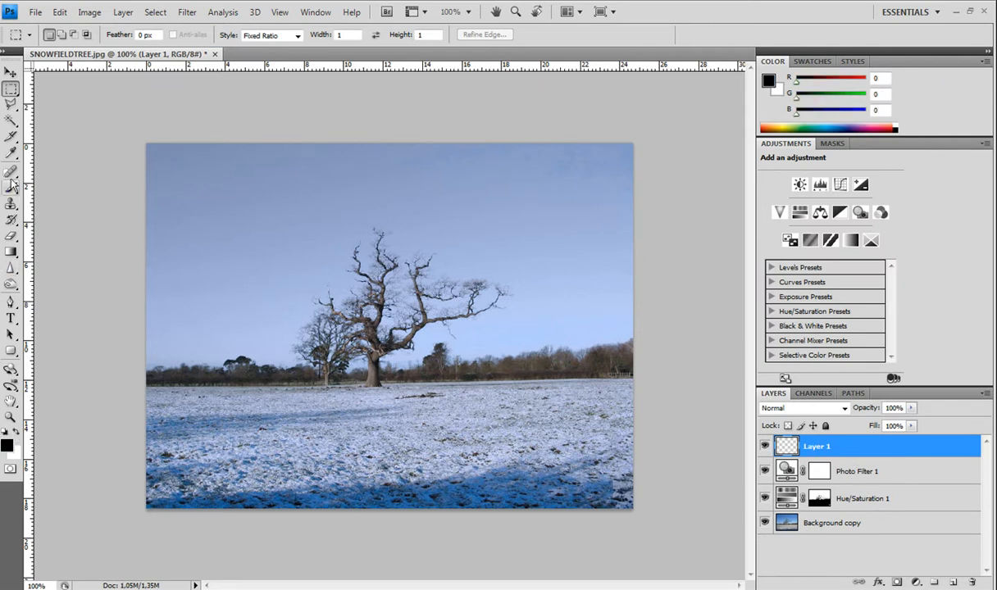
click(11, 253)
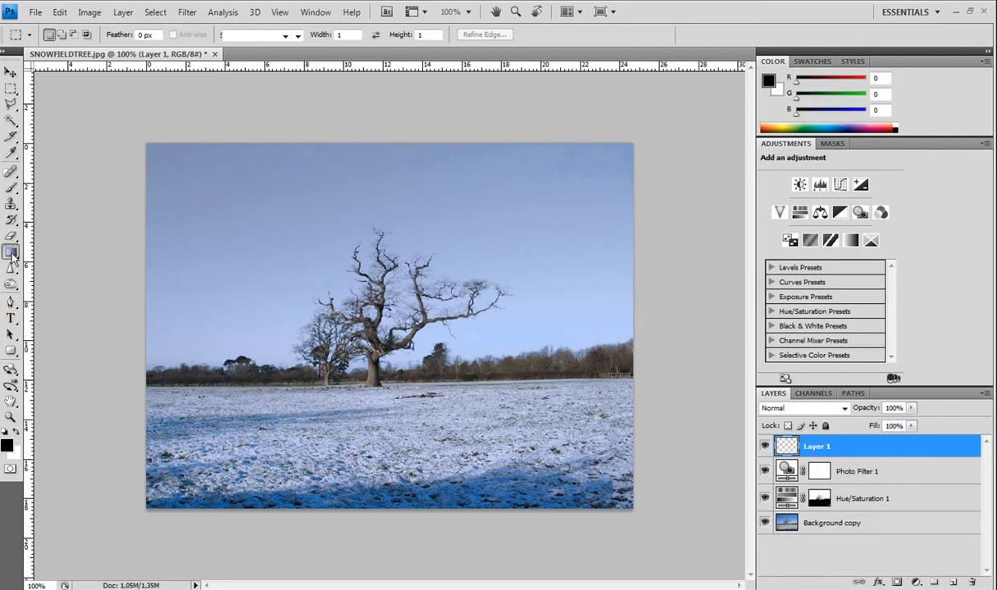
click(12, 253)
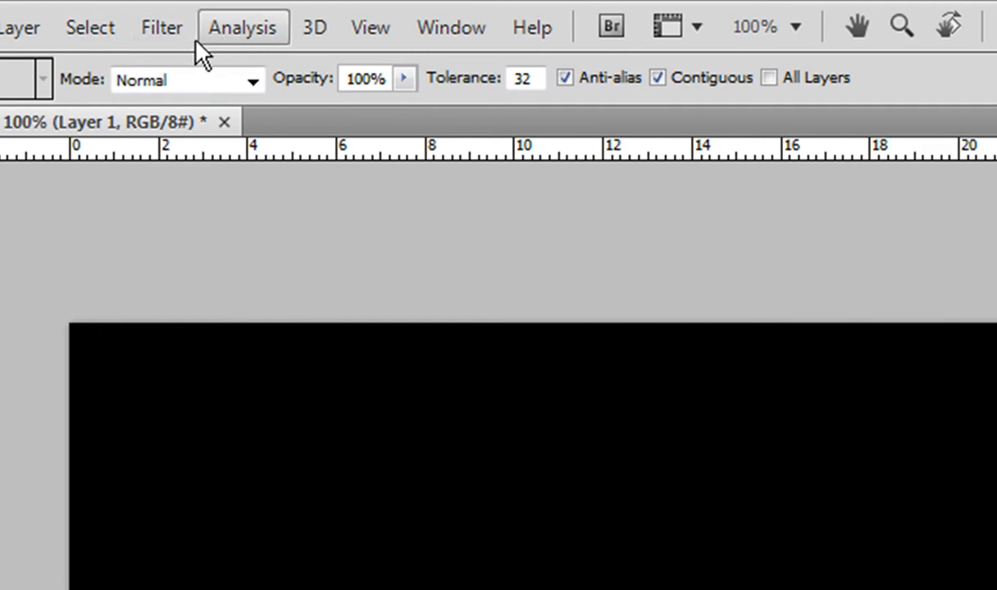
- Apply Add Noise at 100% amount, Uniform, Monochromatic to the black layer
click(161, 26)
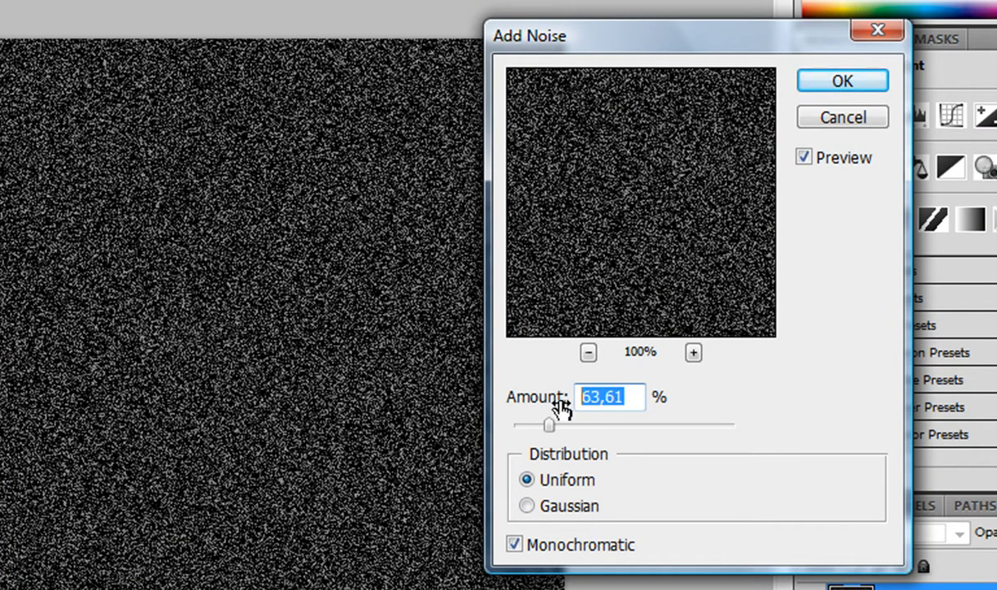
text(100)
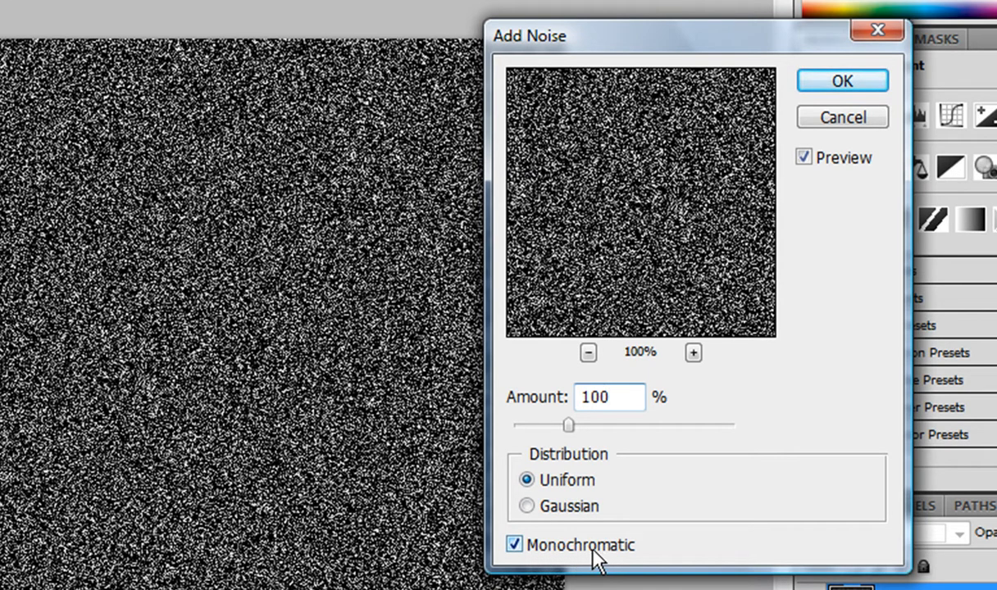
click(514, 545)
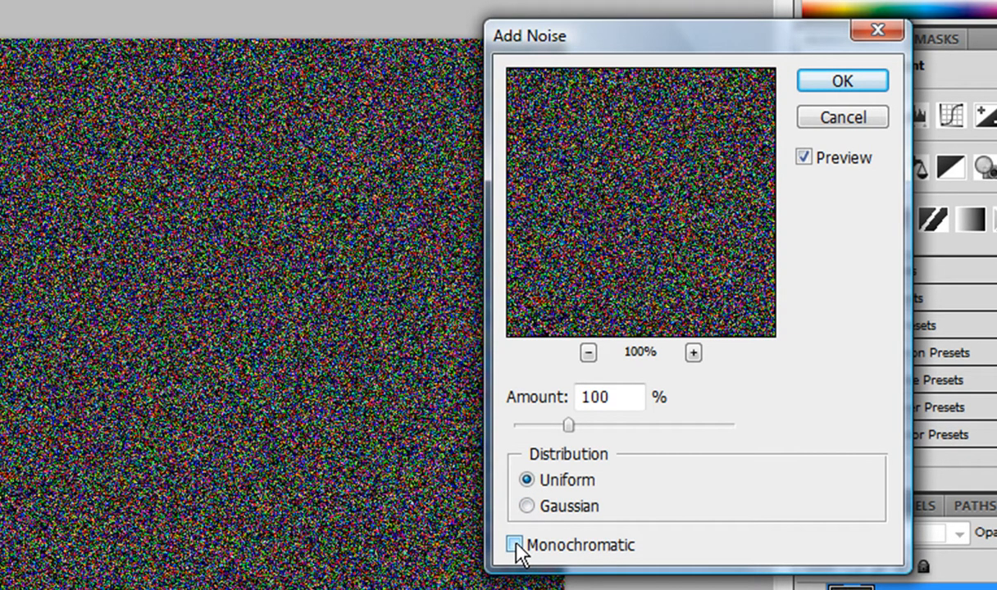
click(515, 545)
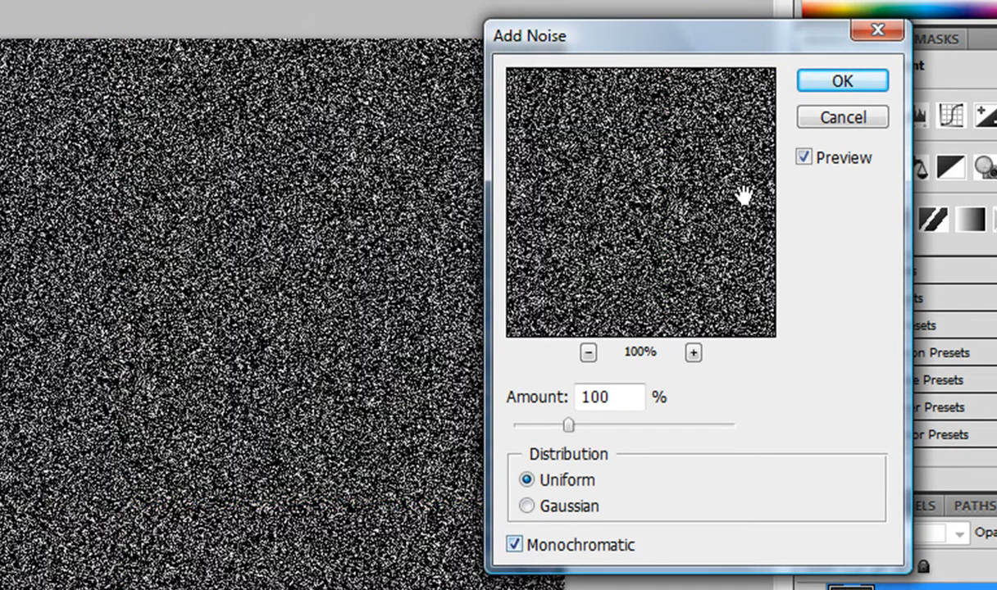
click(841, 81)
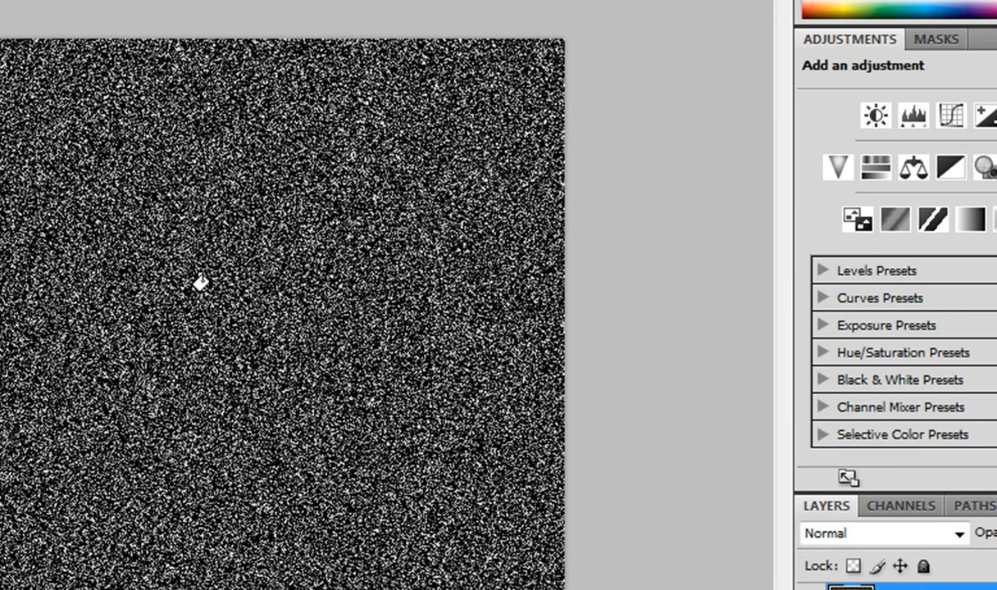
- Soften the noise layer with the Blur More filter
click(98, 23)
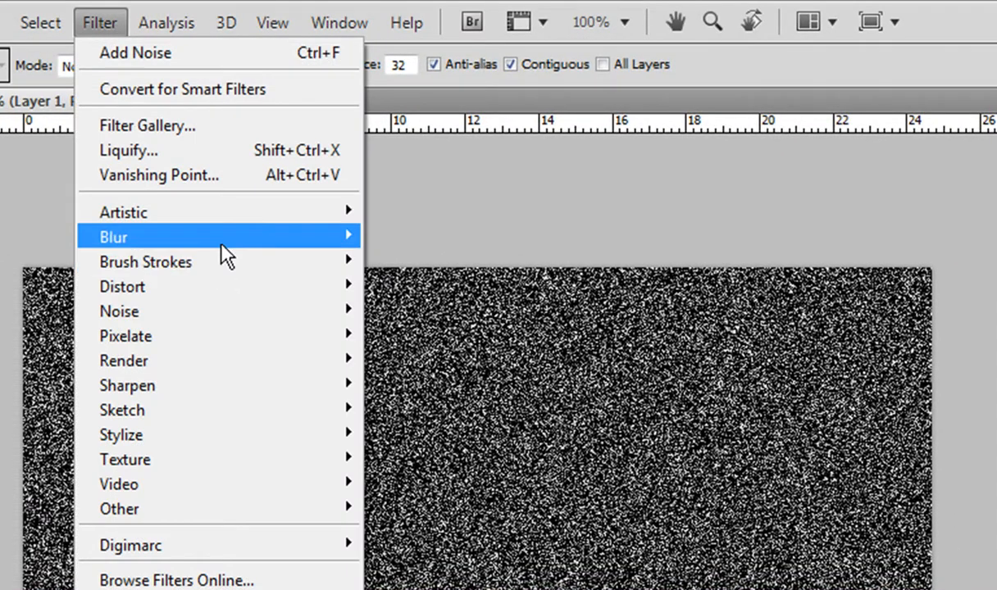
mouse_move(112, 236)
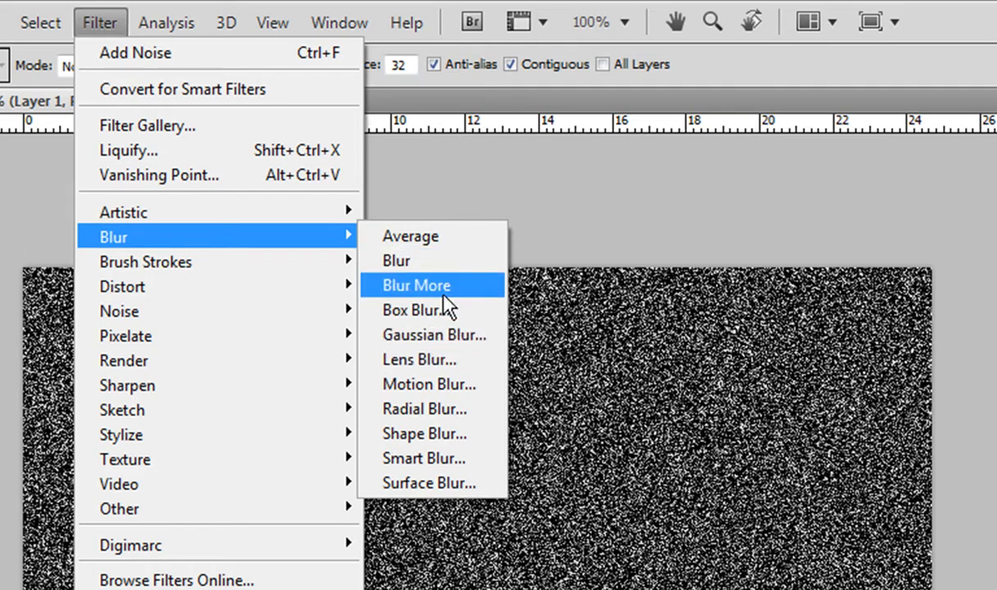
click(416, 286)
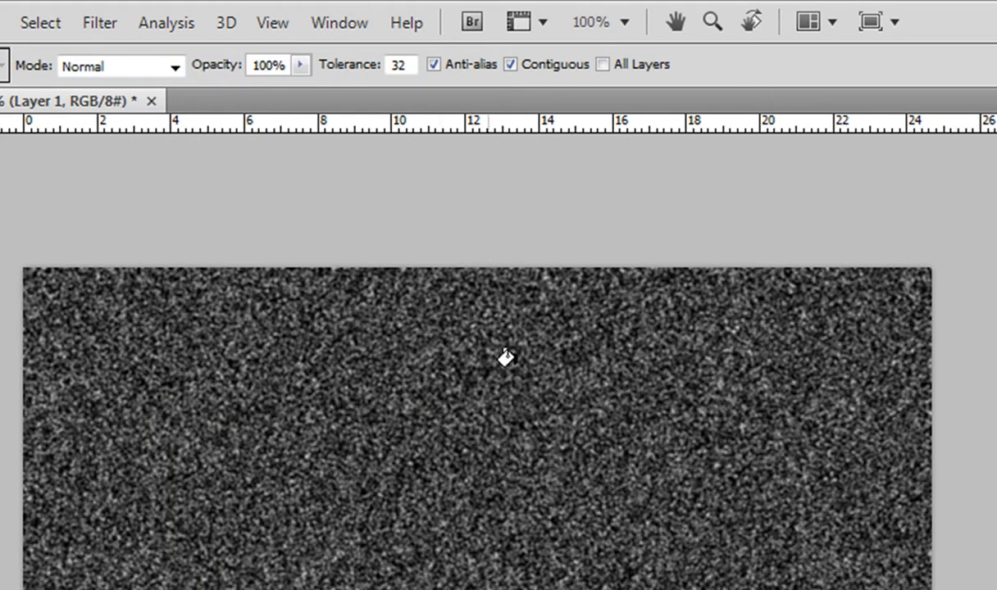
mouse_move(338, 548)
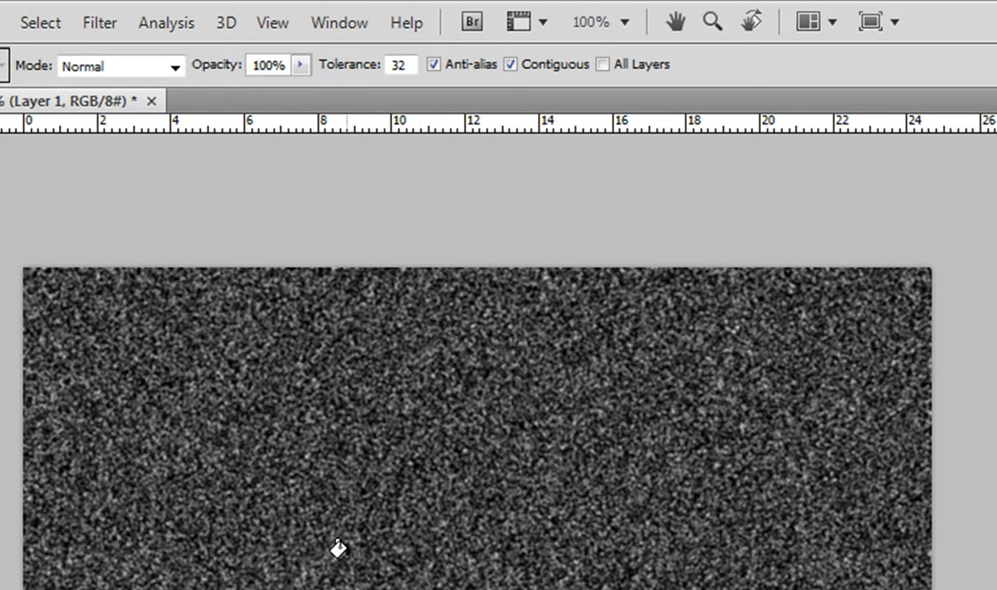
mouse_move(39, 23)
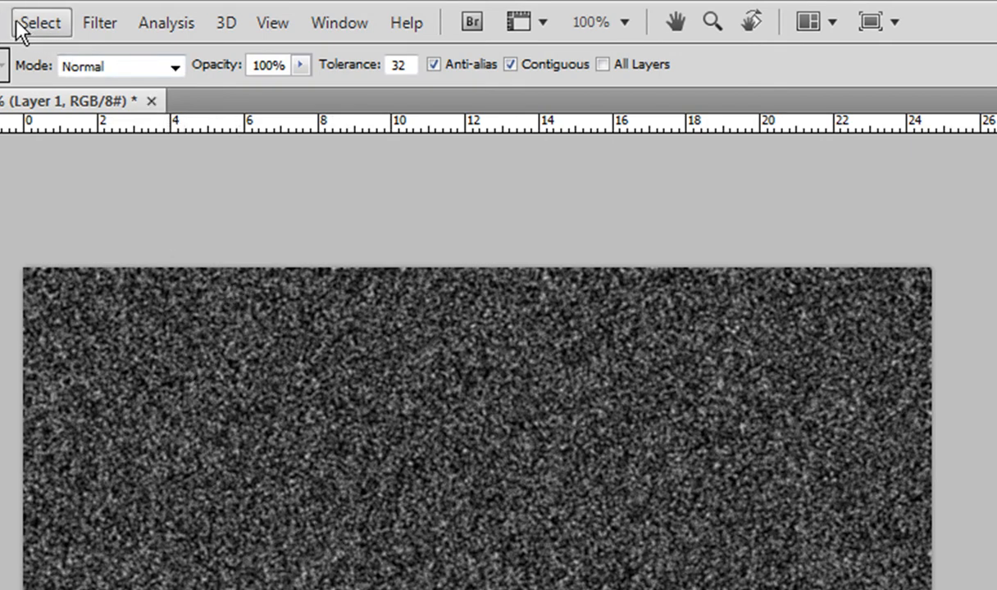
- In Levels, set the shadow input to 124 and the midtone to 2,62
click(105, 23)
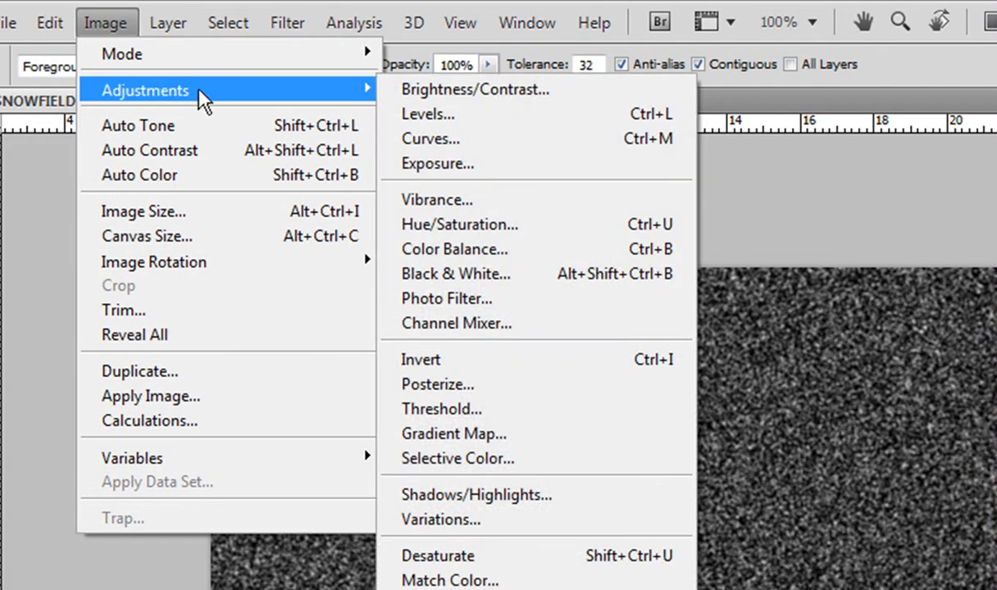
click(426, 113)
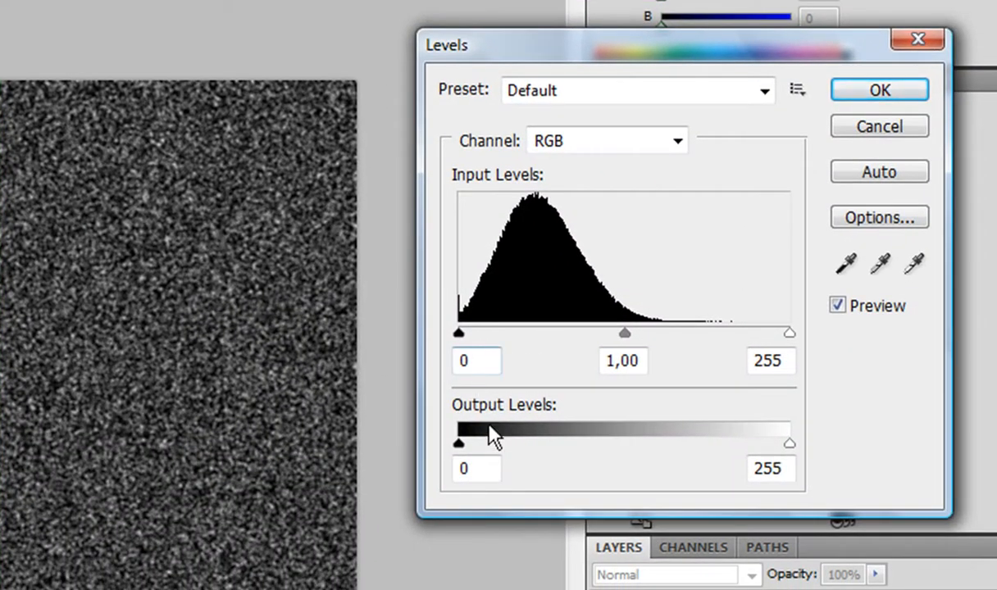
click(475, 361)
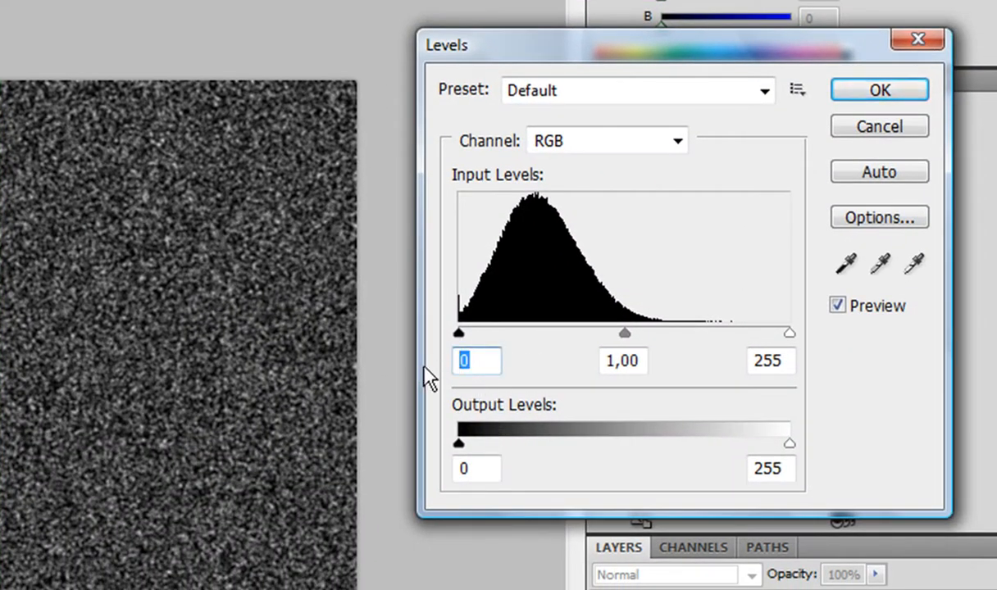
text(124)
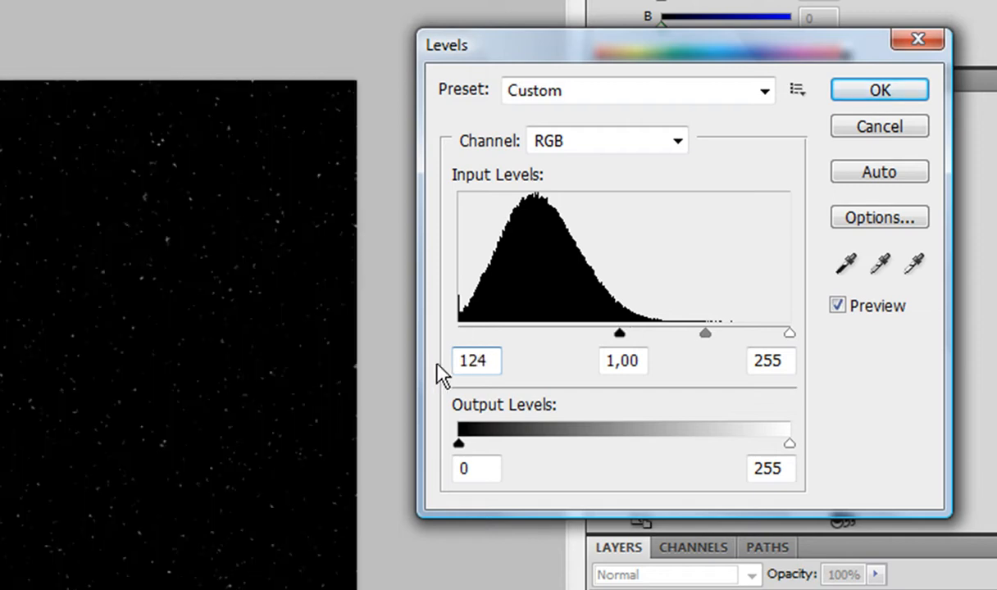
click(623, 361)
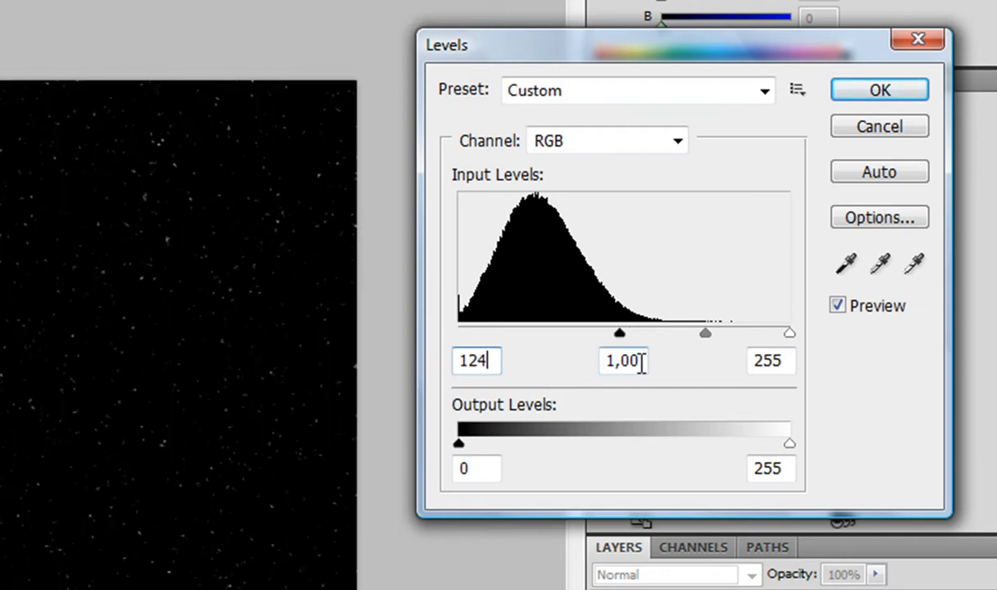
click(623, 360)
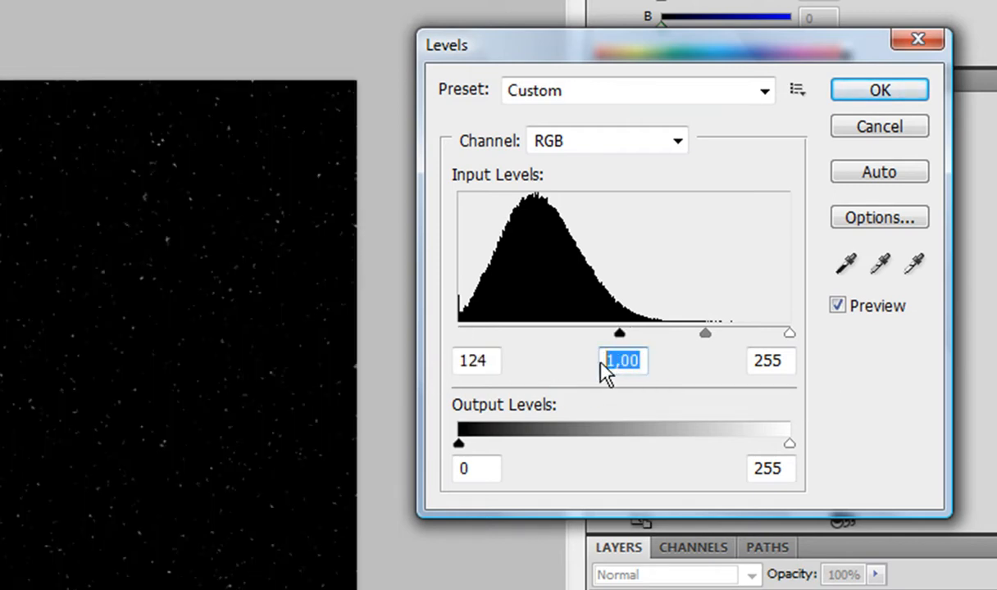
text(2)
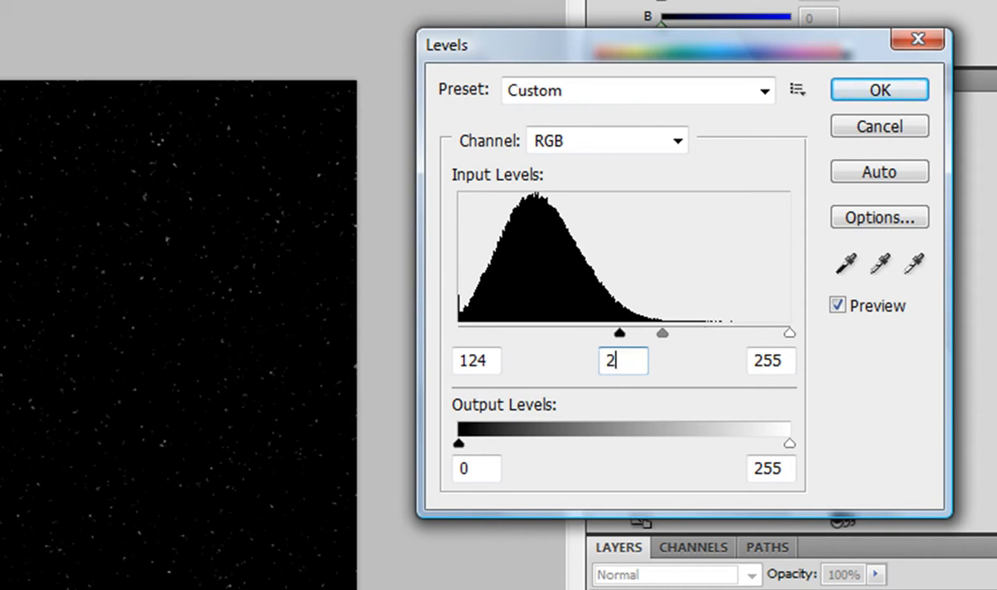
text(,6)
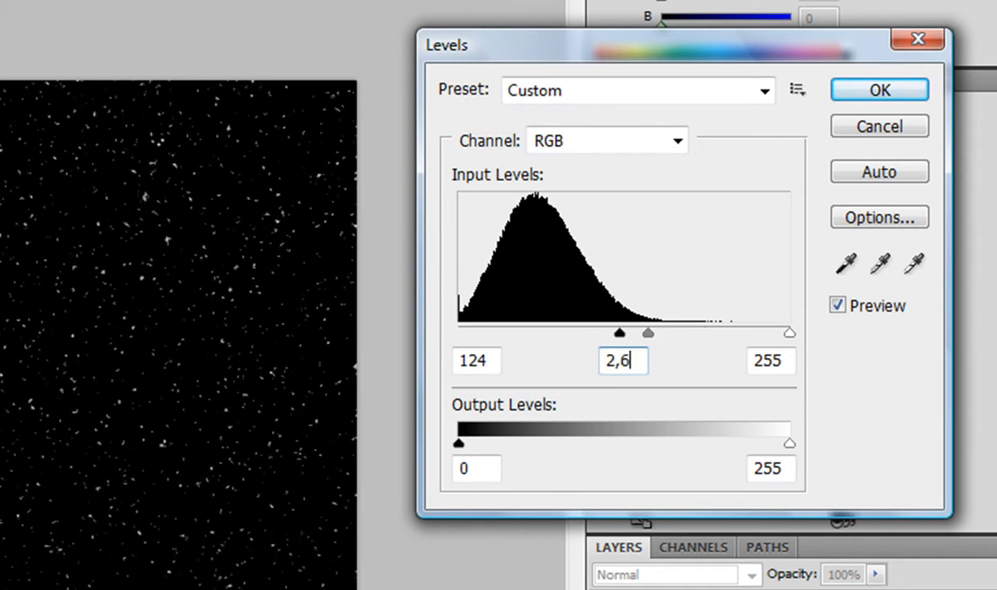
text(2)
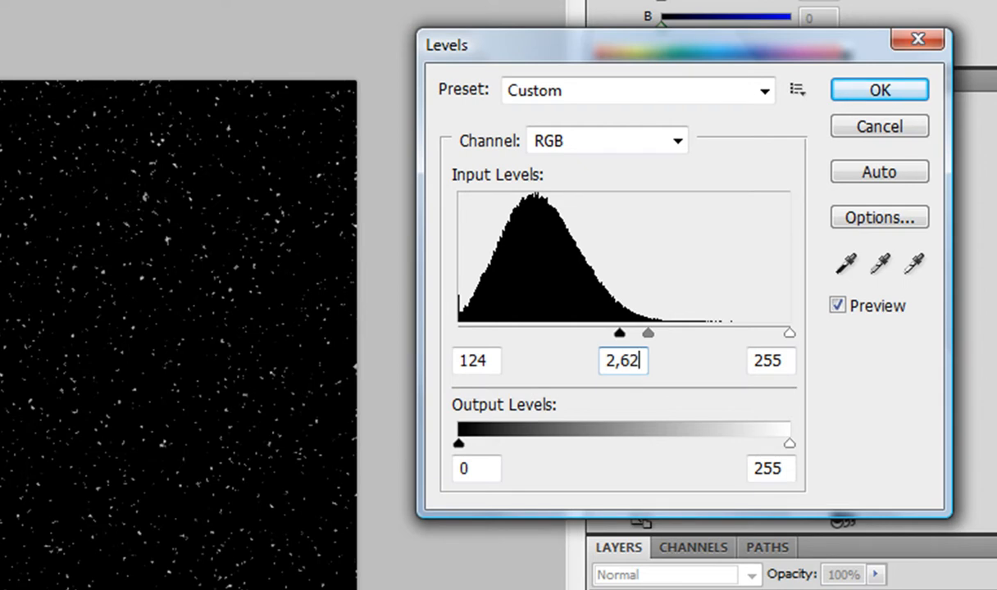
- Set the highlight input to 176 and apply Levels to isolate white flakes
click(769, 360)
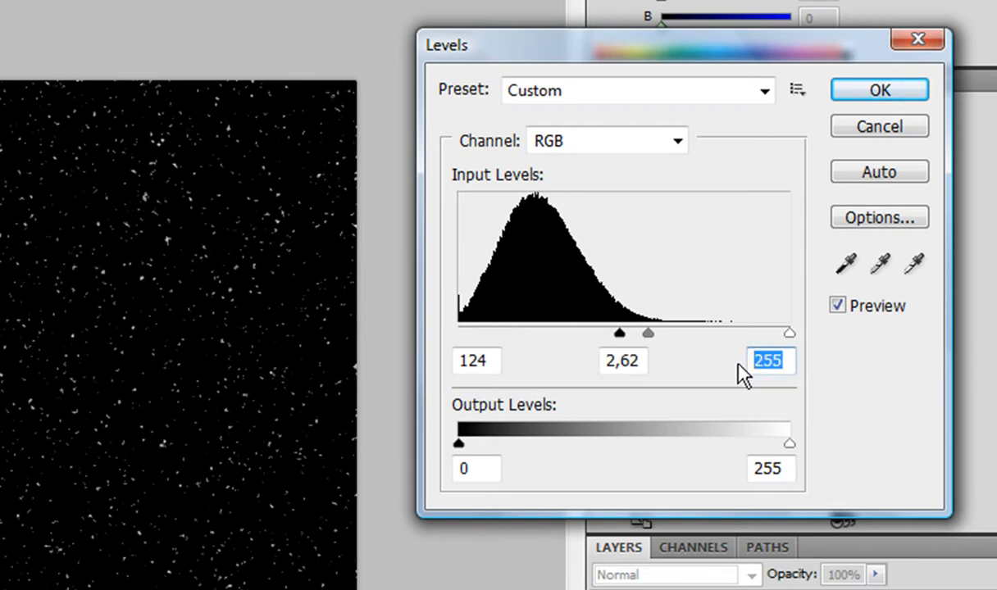
text(1)
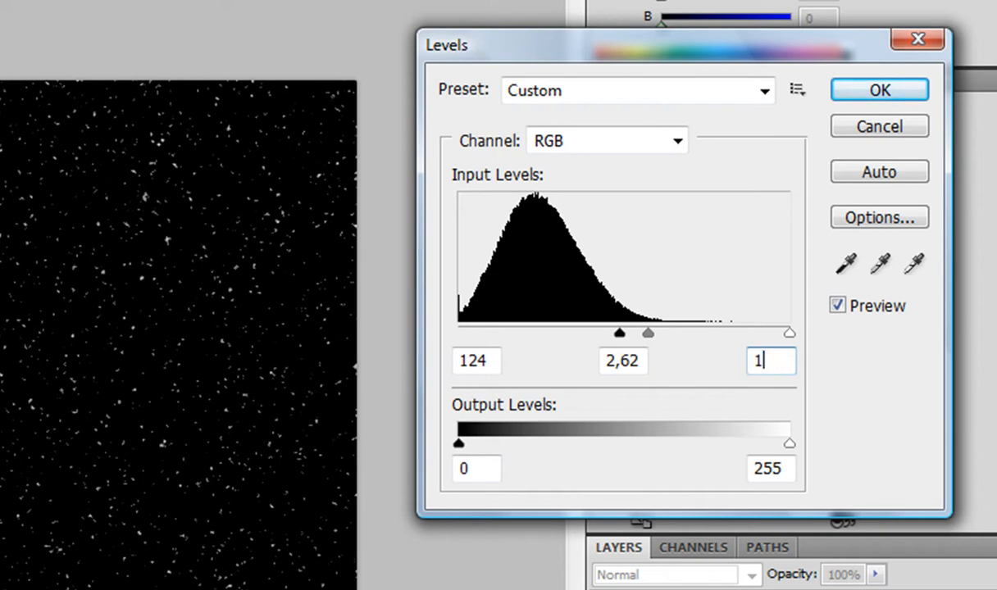
text(76)
click(477, 361)
text(108)
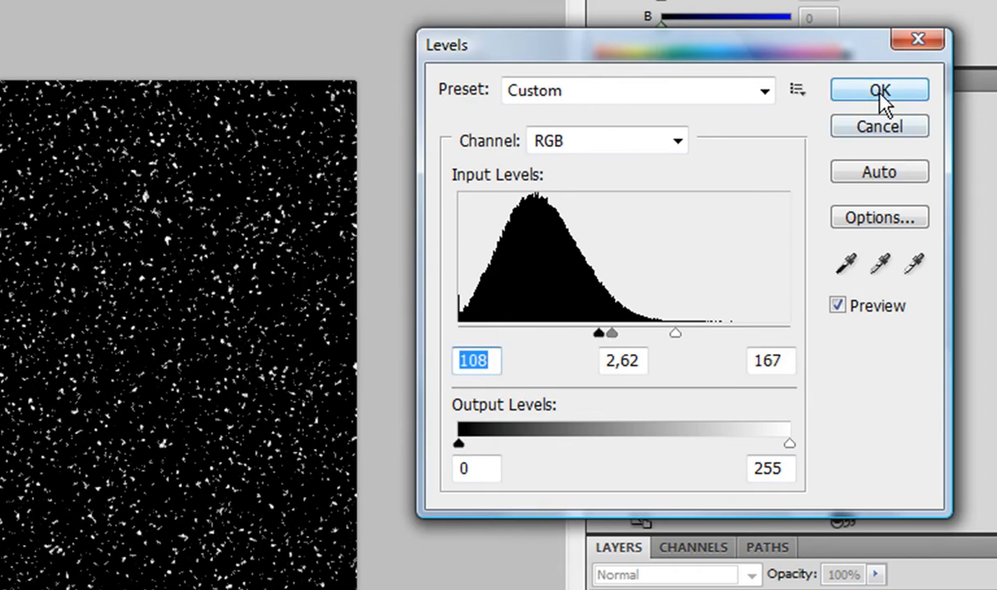
click(879, 91)
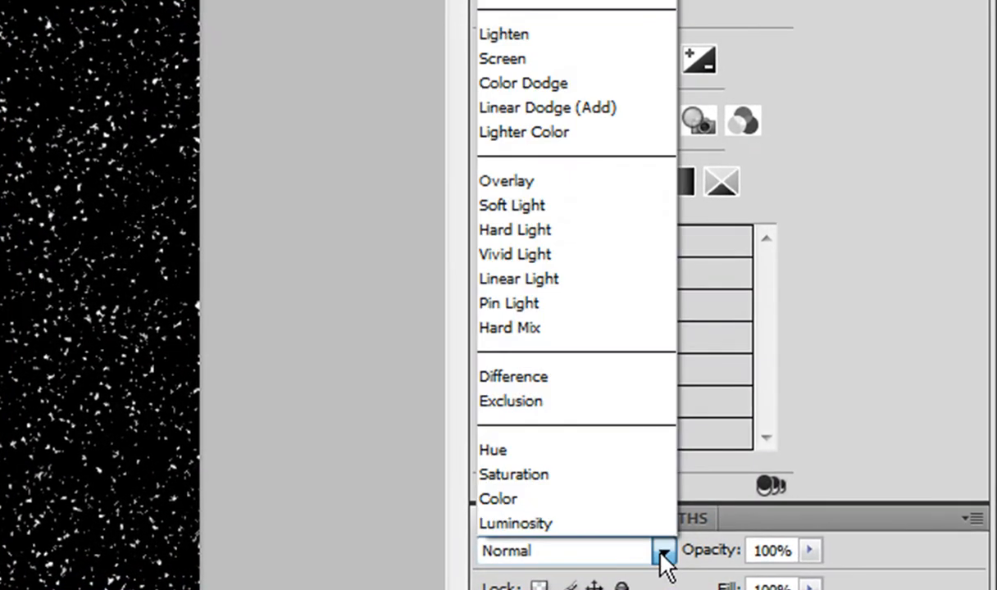
- Set the flake layer's blend mode to Screen so white snow shows over the sky
click(502, 60)
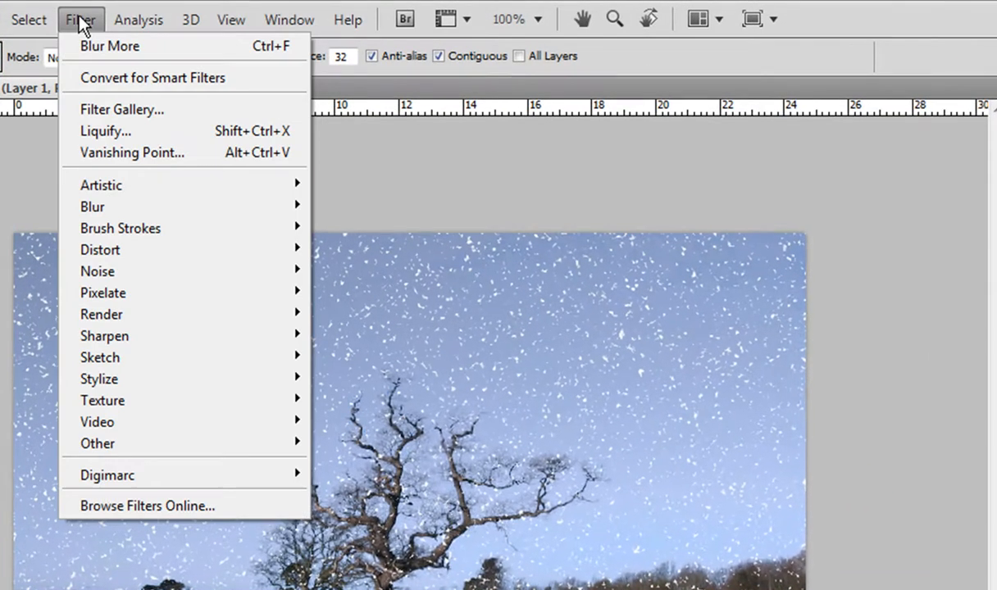
mouse_move(92, 207)
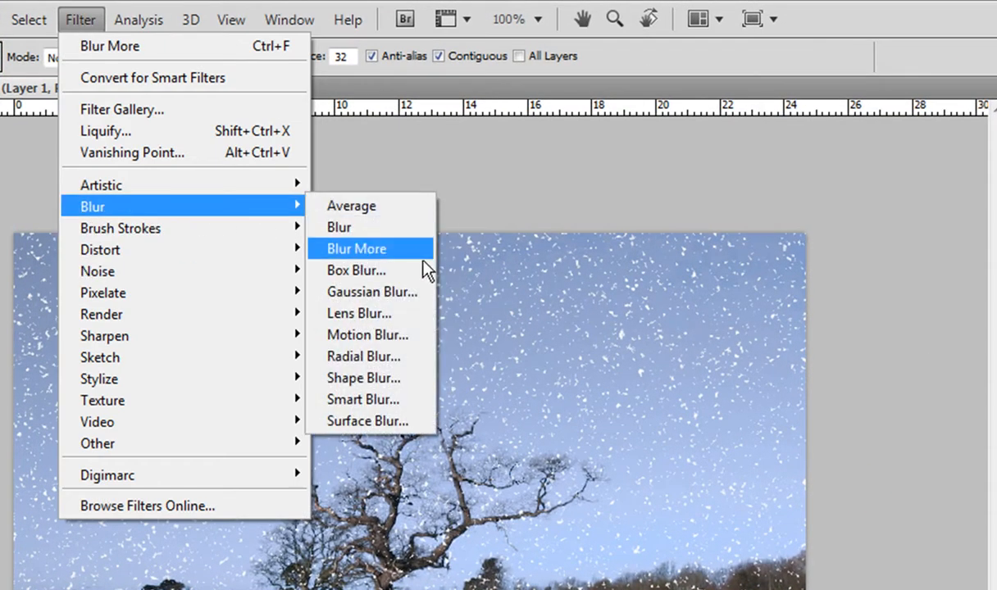
- Apply Motion Blur at -60° angle and 10-pixel distance to the snow layer
click(367, 335)
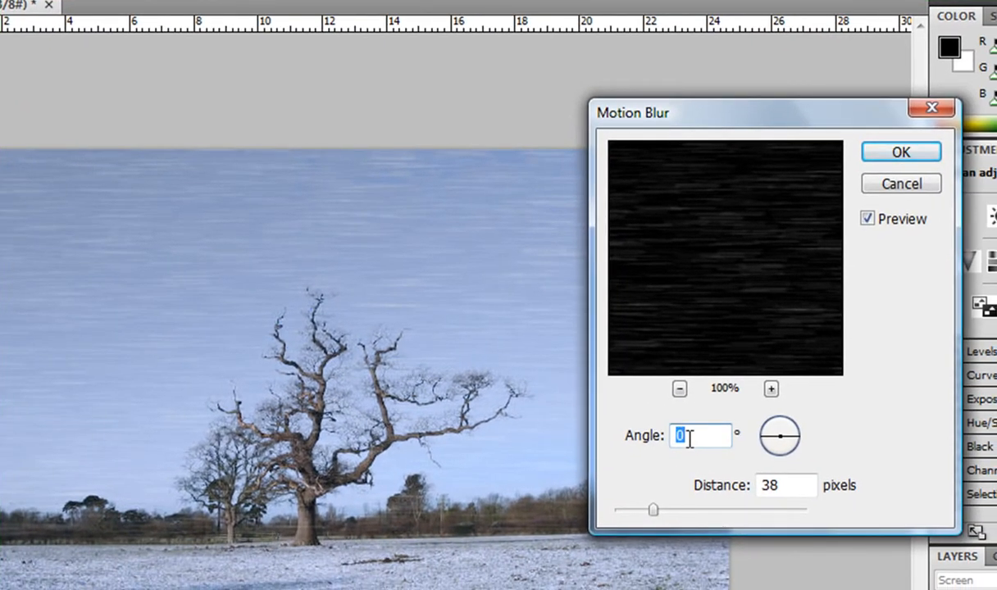
text(-)
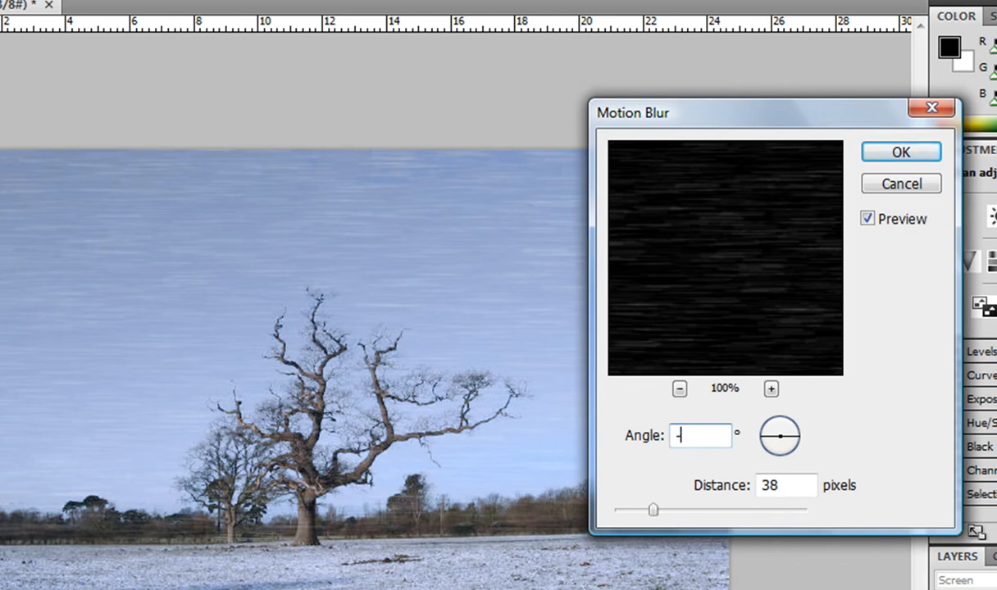
text(-60)
click(785, 485)
text(10)
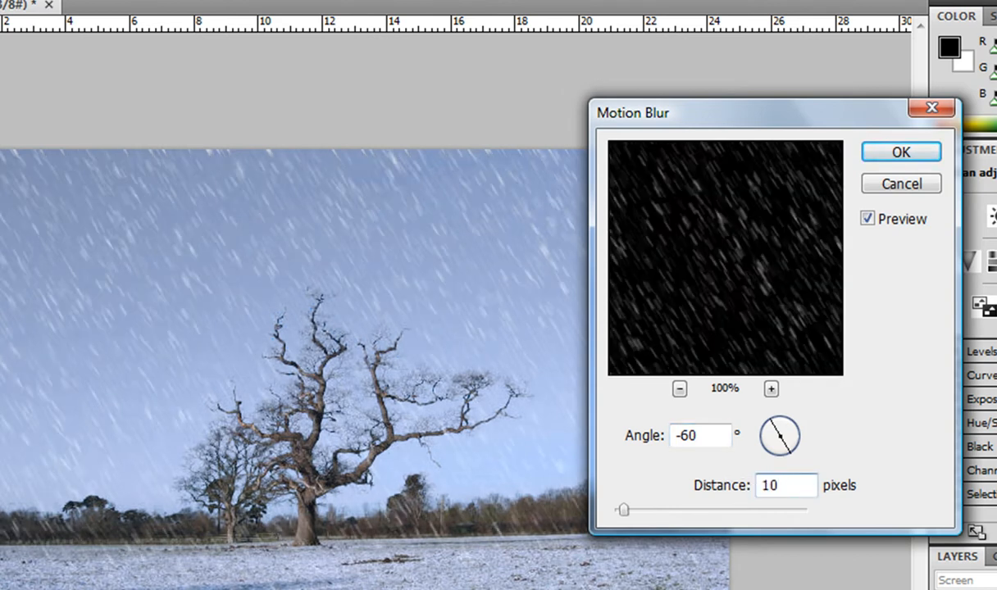
triple_click(784, 486)
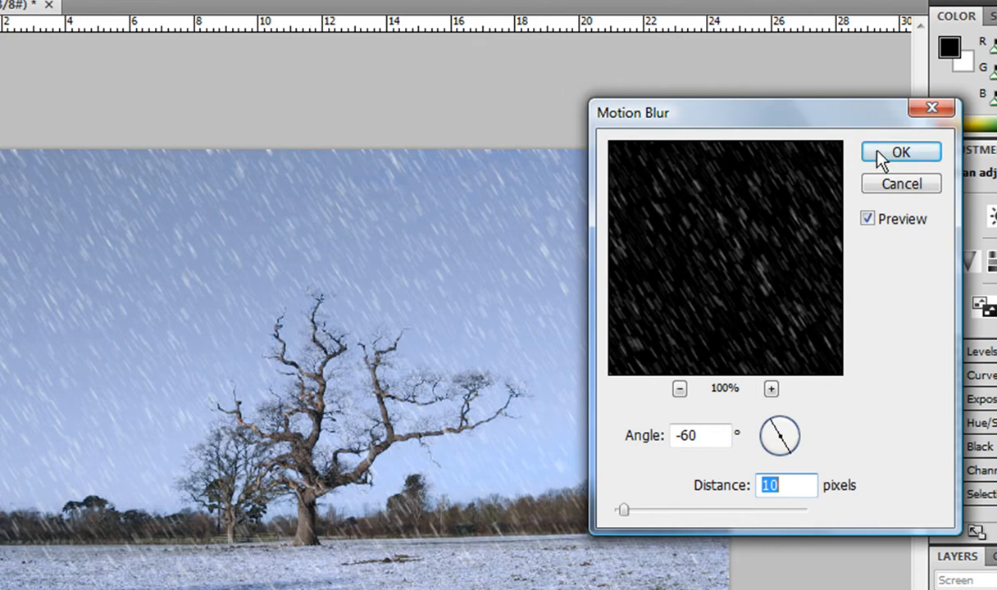
click(900, 151)
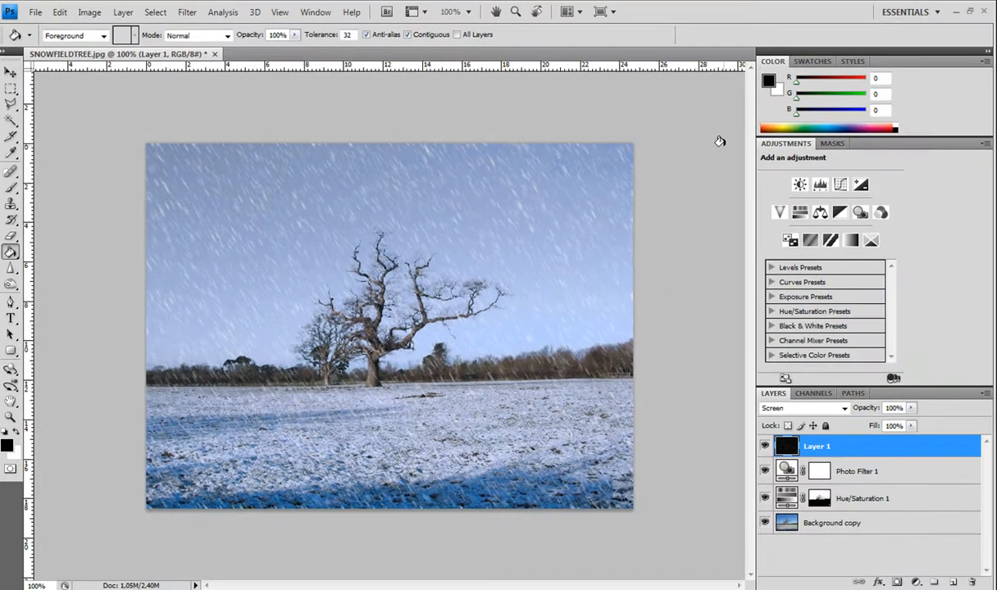
- Duplicate Layer 1 as 'Layer 1 copy' to thicken the falling snow
right_click(817, 446)
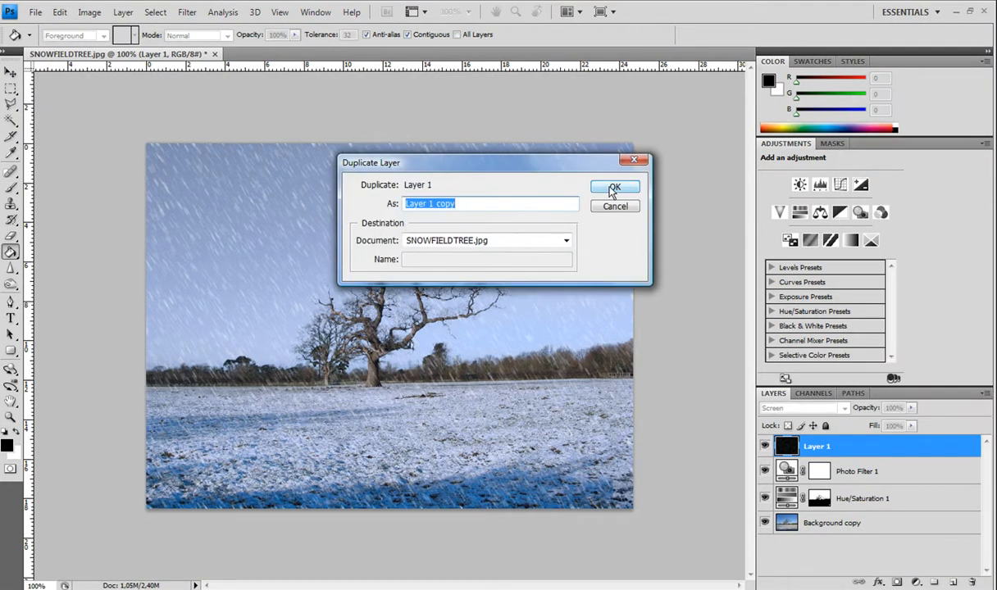
click(614, 187)
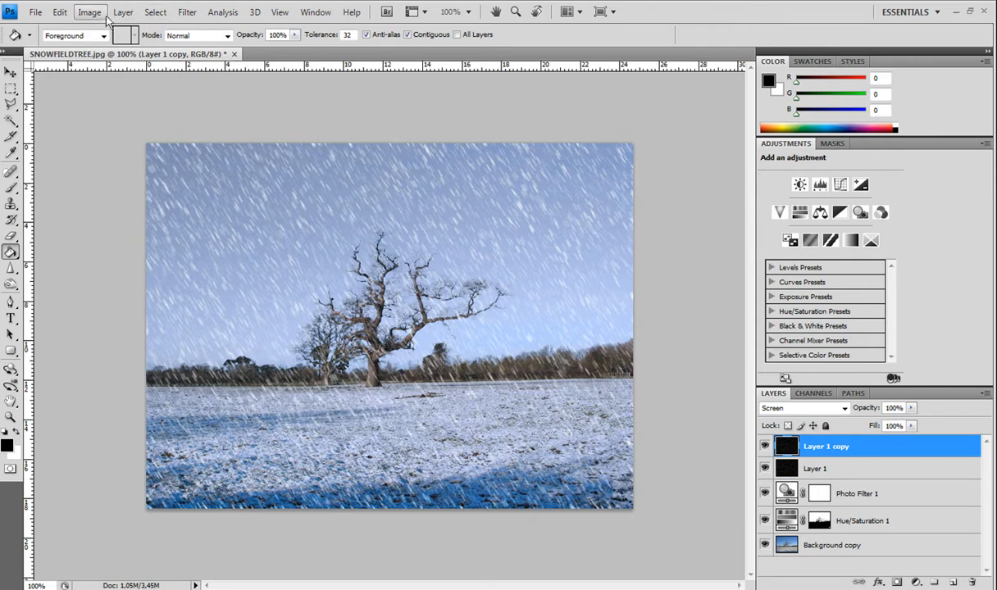
click(59, 11)
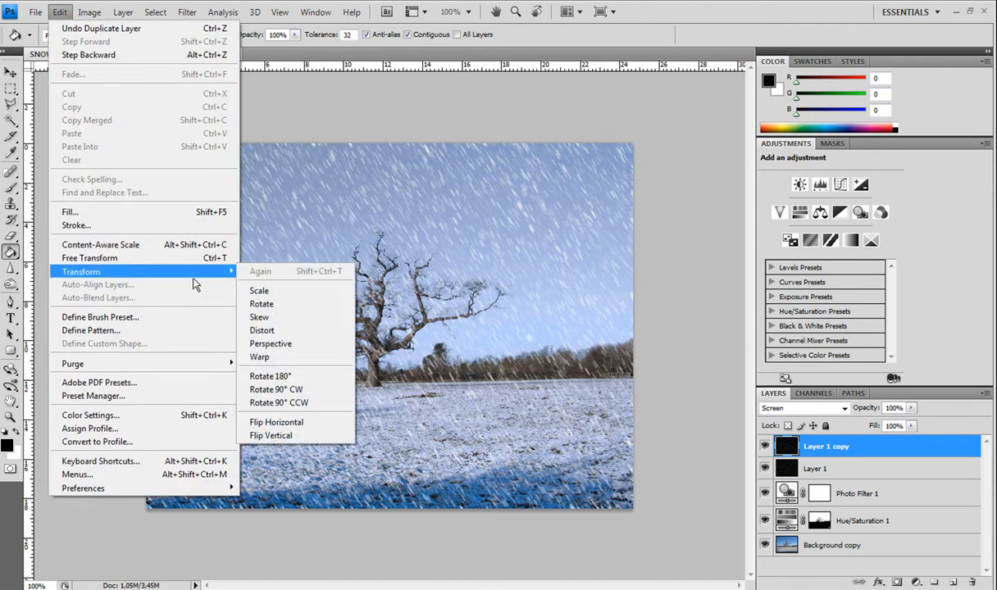
mouse_move(287, 375)
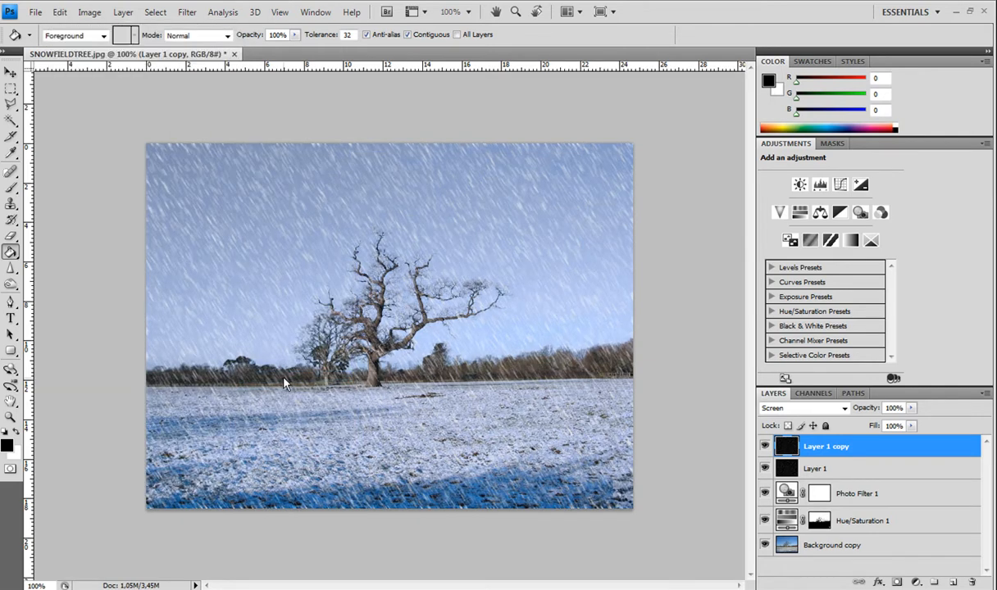
mouse_move(260, 374)
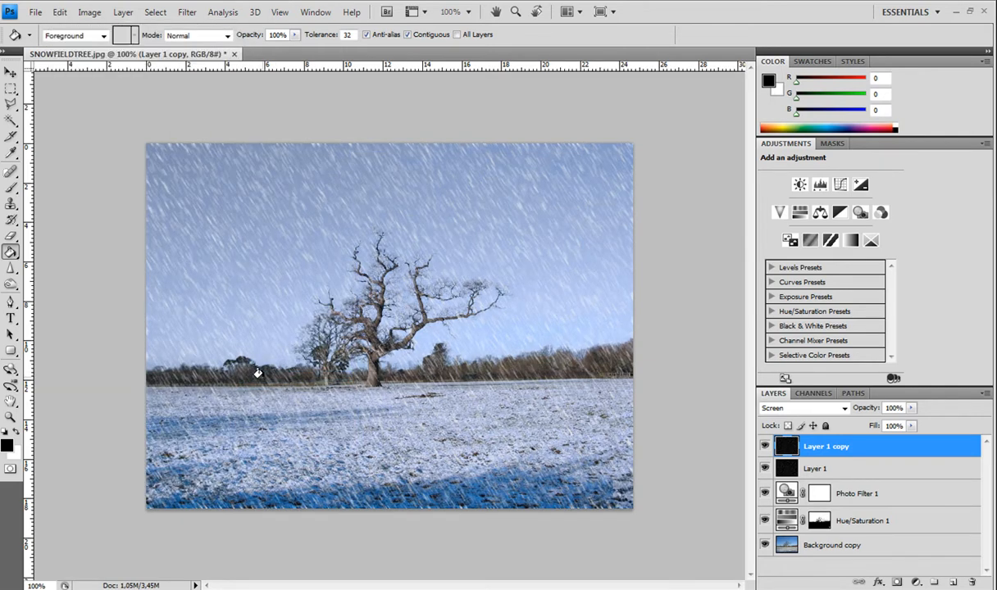
- Scale Layer 1 copy proportionally to 200% with Free Transform and commit it
click(59, 12)
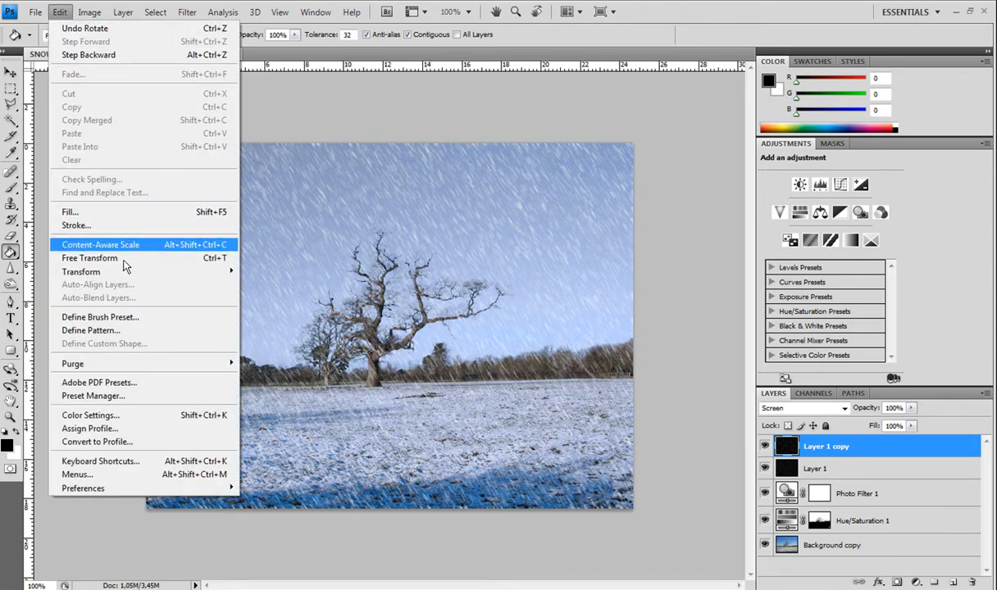
click(89, 259)
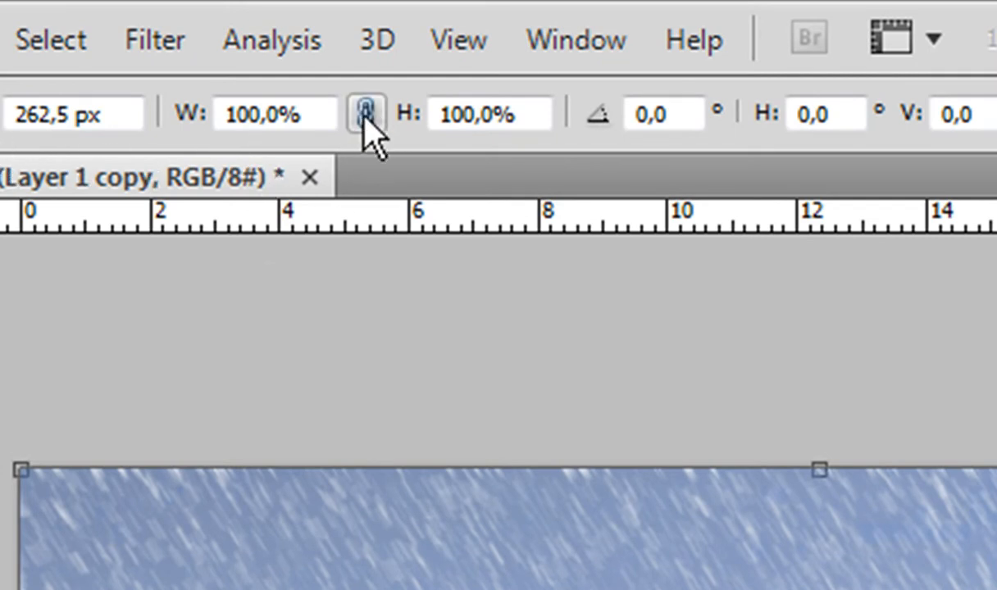
click(367, 113)
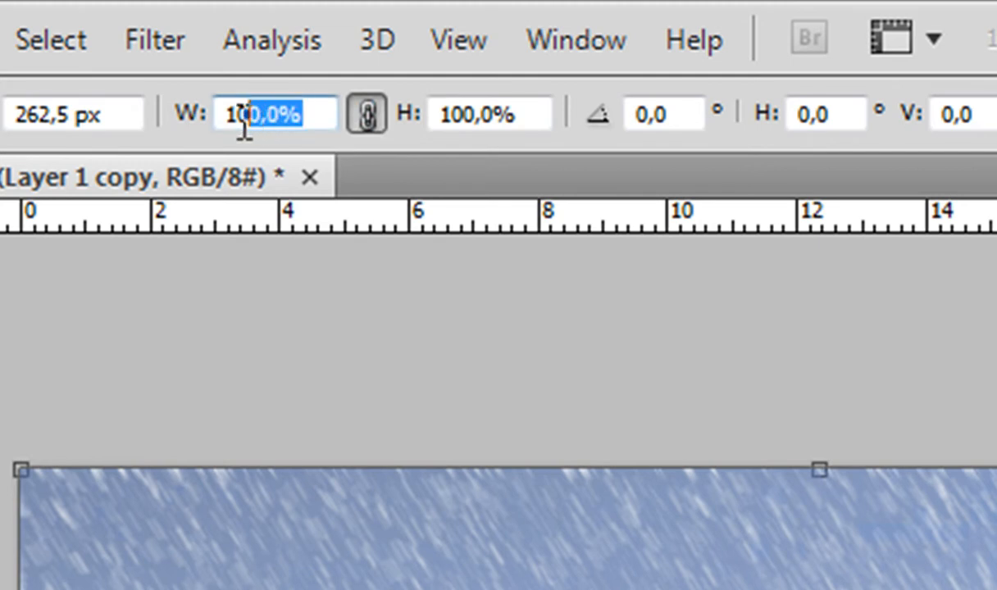
triple_click(275, 114)
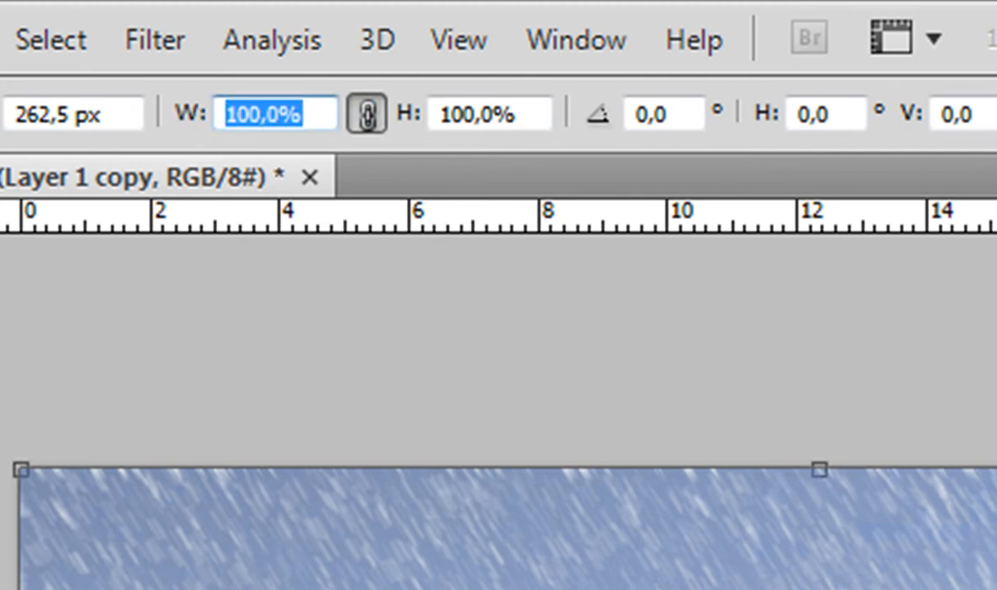
text(200)
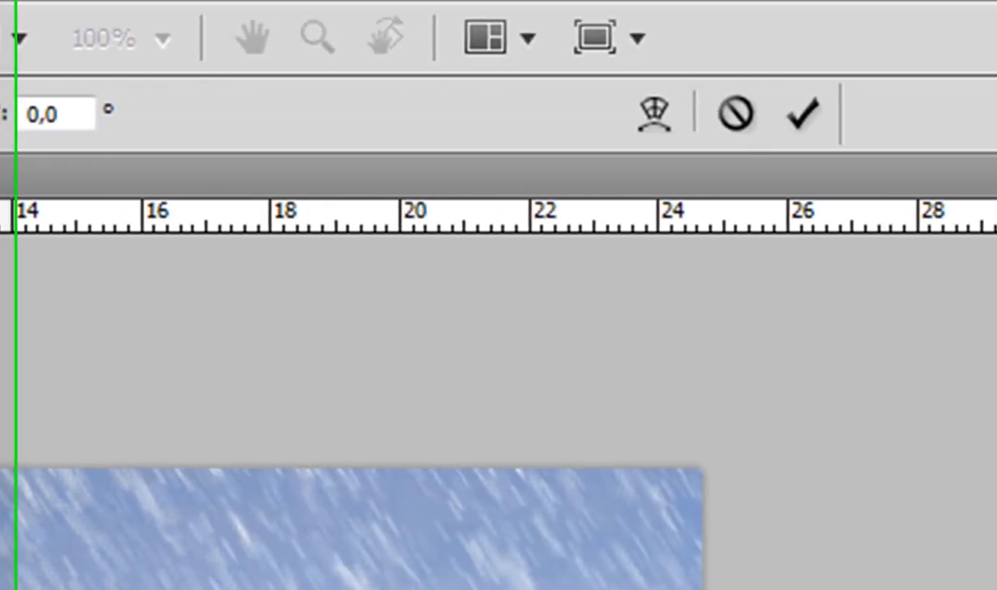
click(802, 113)
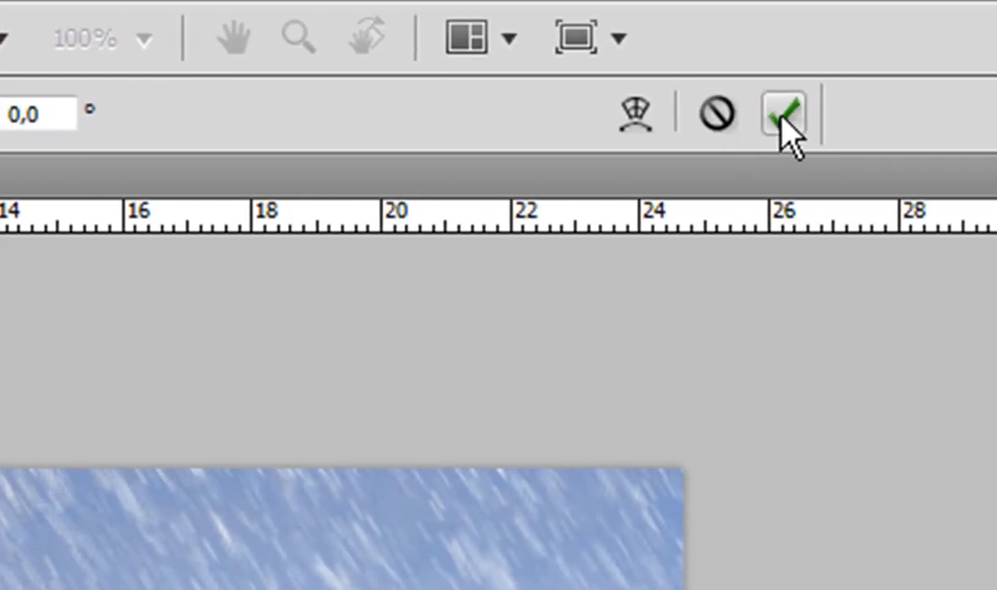
click(782, 115)
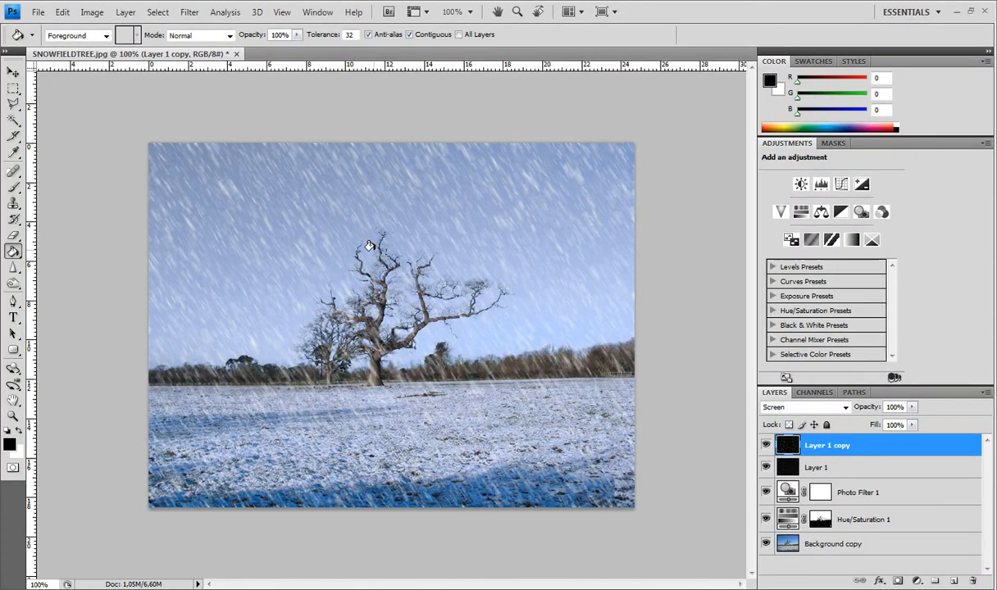
- Apply a Crystallize filter with cell size 16 to Layer 1 copy
click(189, 12)
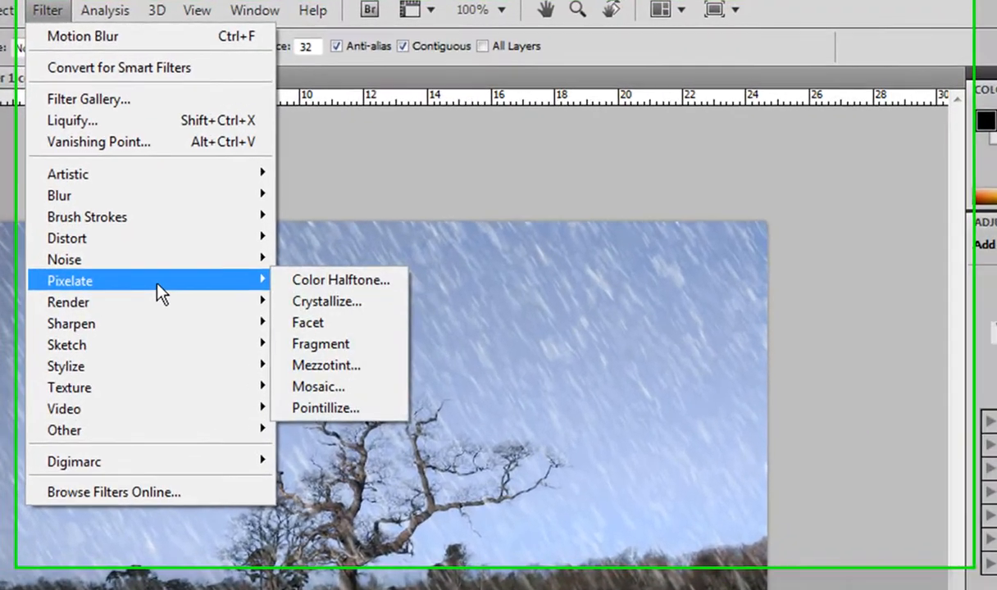
click(326, 301)
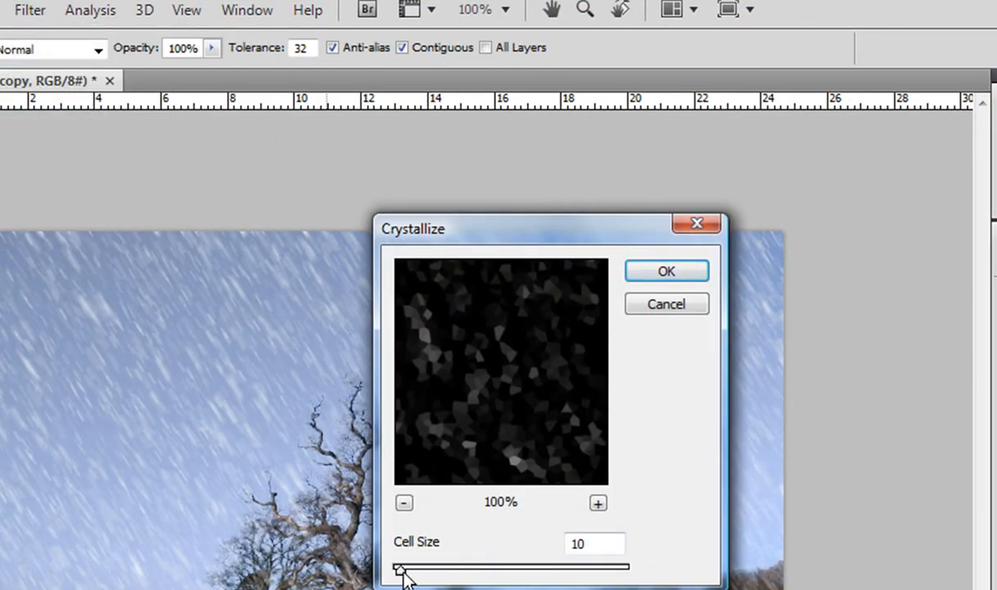
drag(400, 568, 413, 567)
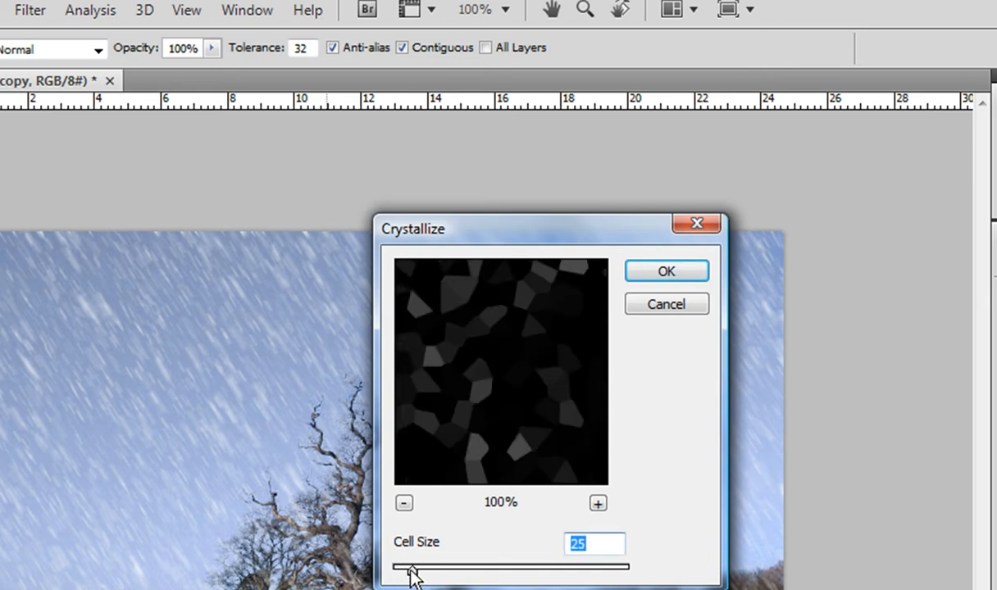
drag(413, 567, 403, 569)
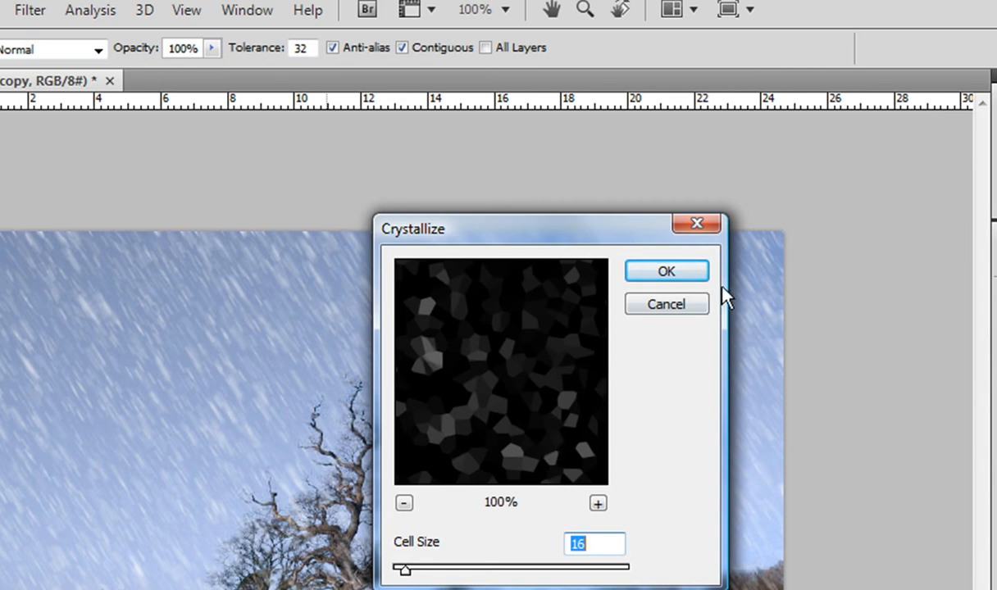
click(666, 271)
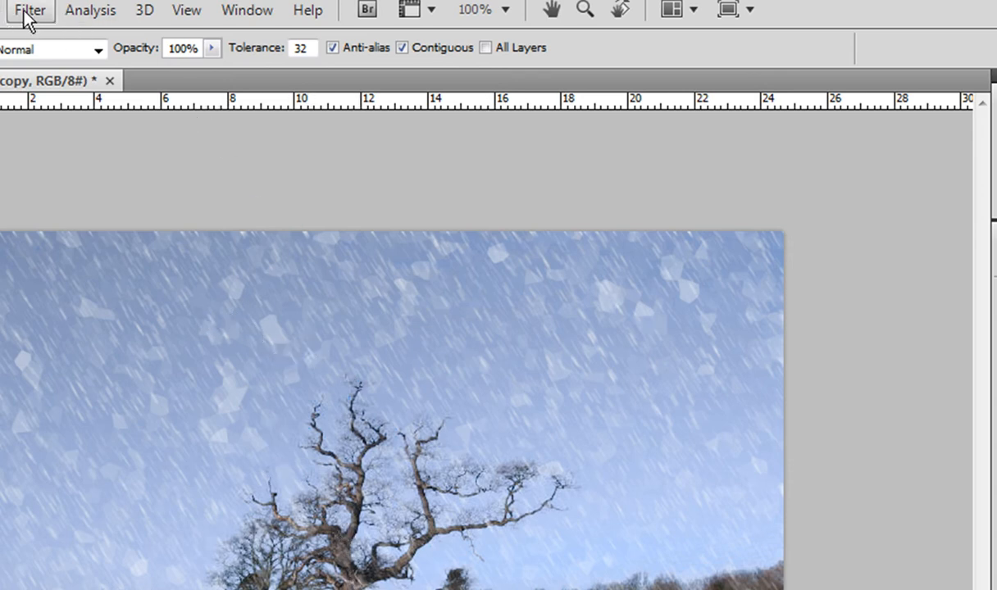
- Apply a Motion Blur at angle -60, distance 10 to the crystallized flakes
click(30, 10)
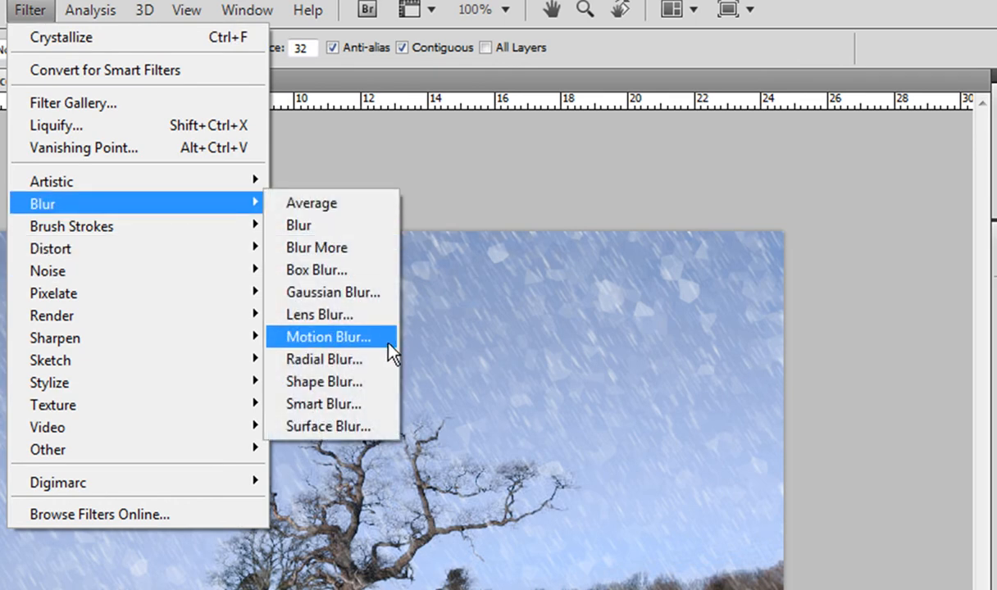
click(328, 338)
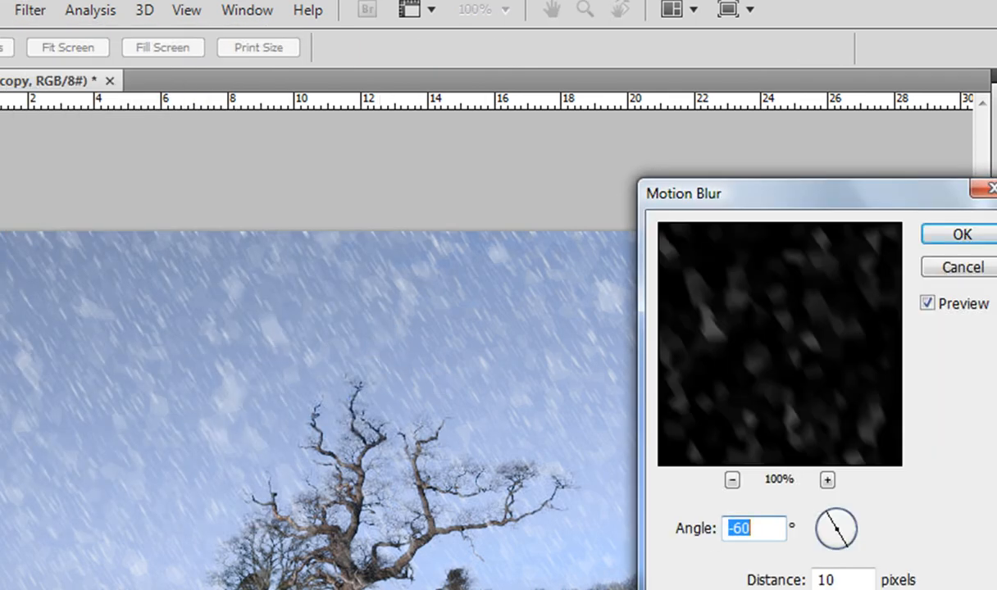
click(961, 234)
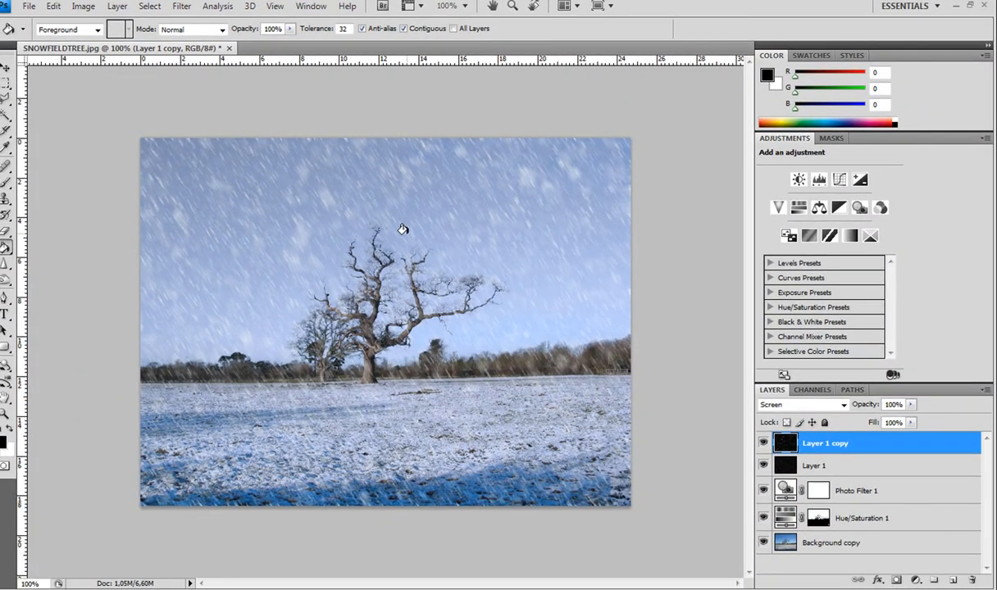
mouse_move(305, 237)
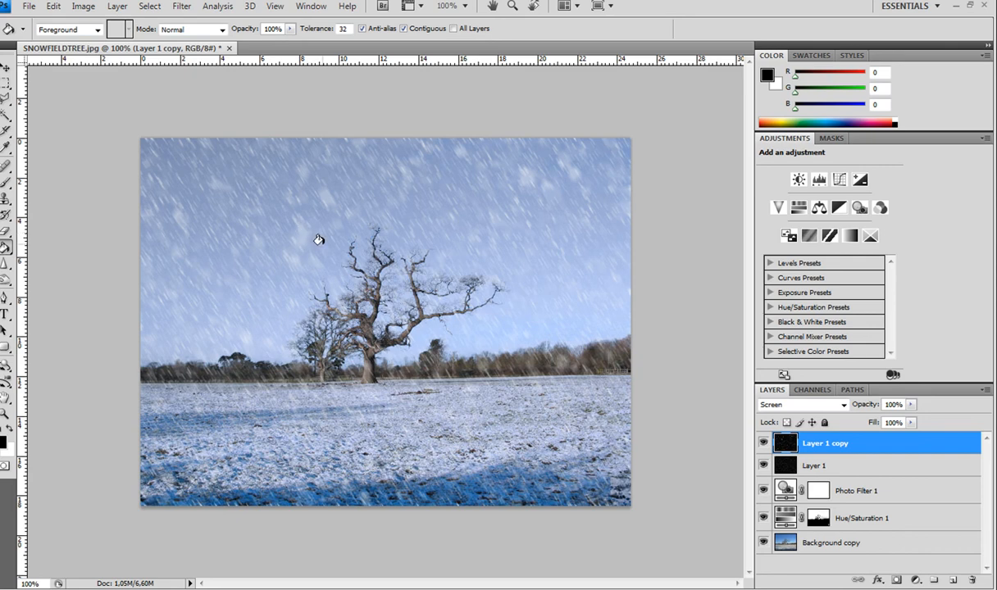
mouse_move(276, 190)
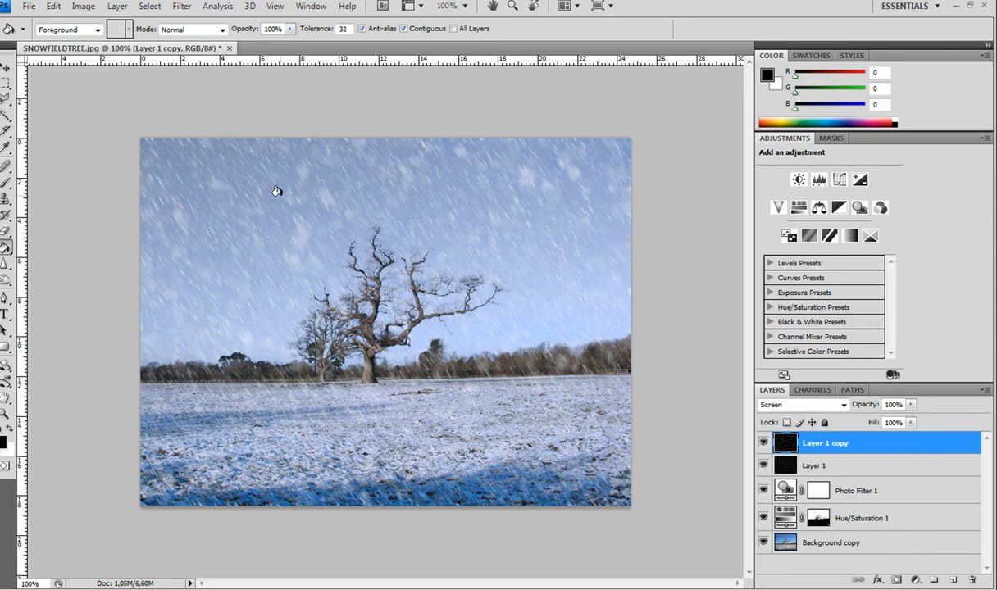
mouse_move(256, 194)
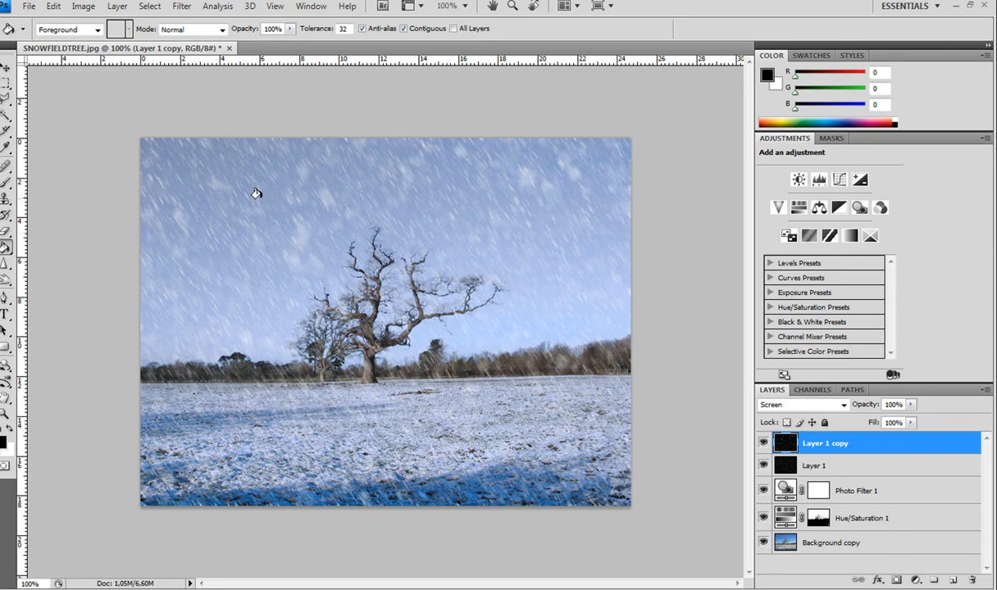